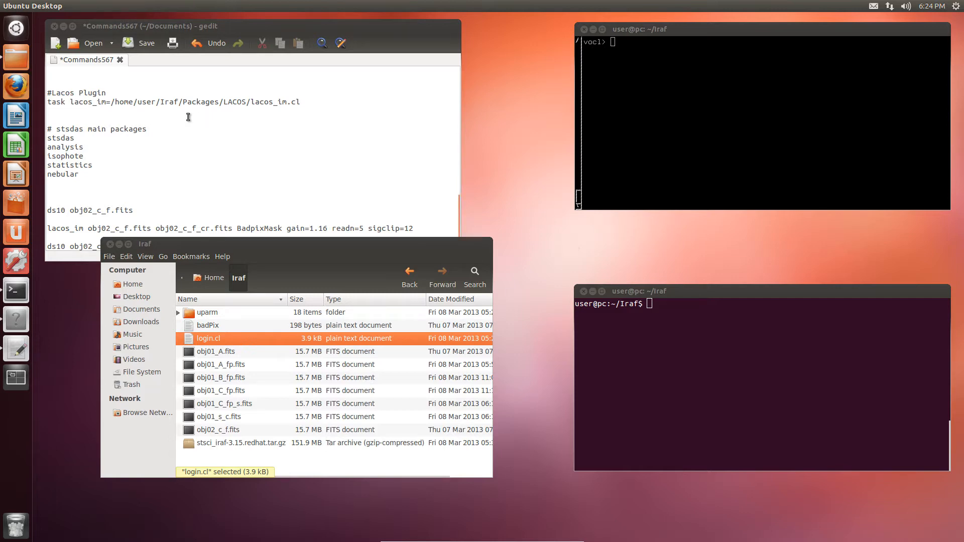
mouse_move(15, 87)
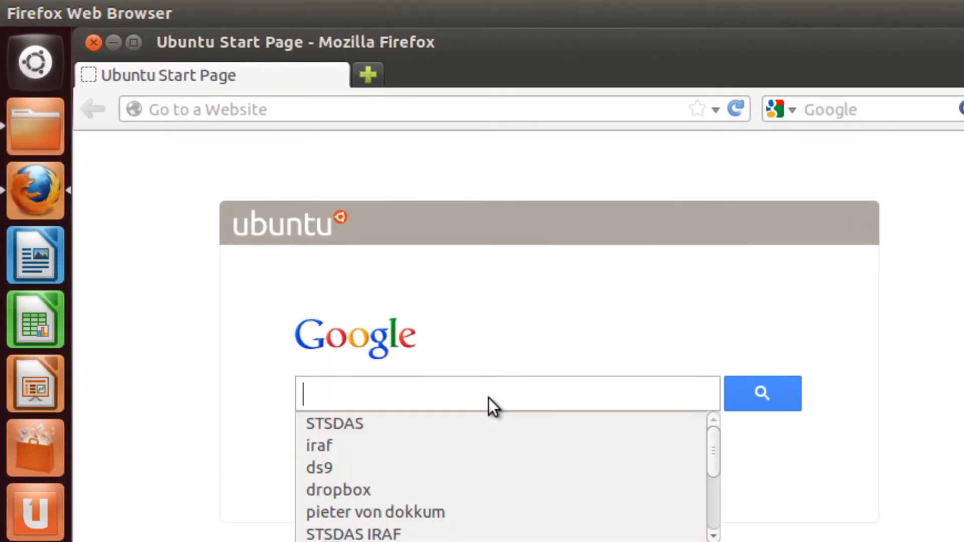
Search Google for STSDAS and reach the STScI STSDAS description page.
text(STSDAS)
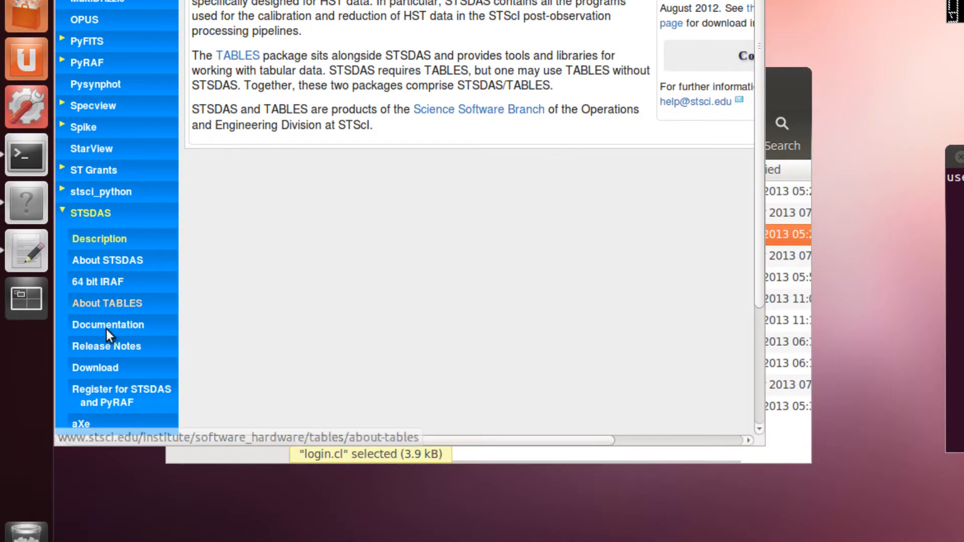
Go to the STSDAS Download page and scroll to the 'Getting STSDAS And TABLES' section.
click(95, 367)
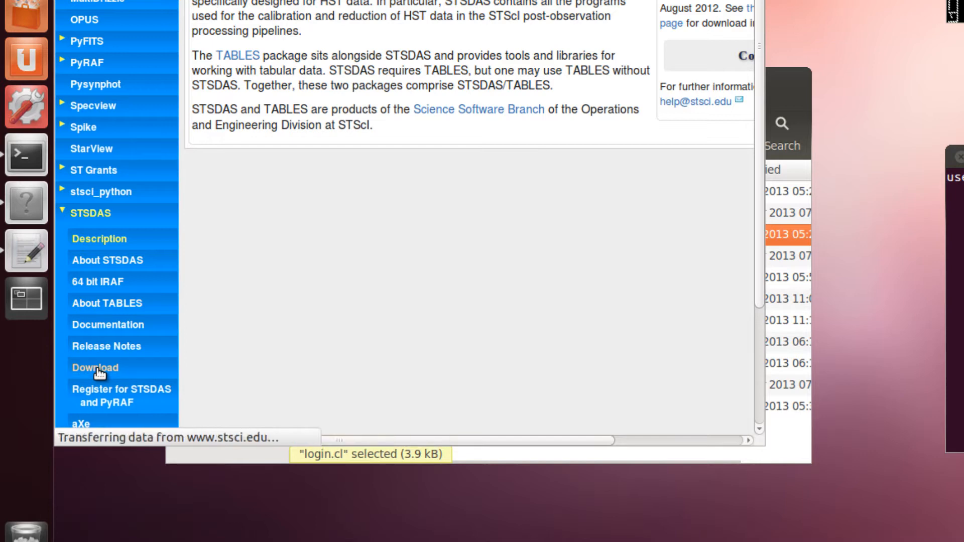
click(94, 367)
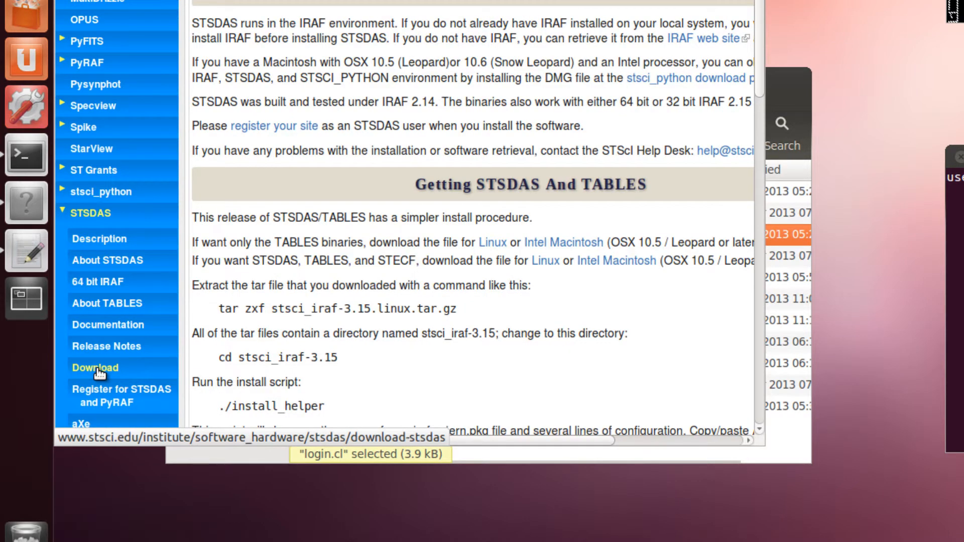
scroll(down, 3)
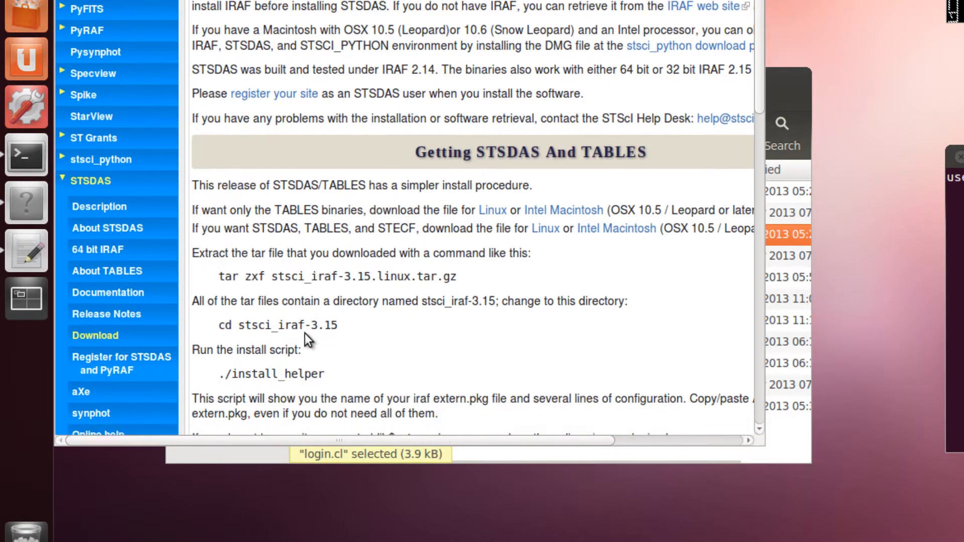
scroll(down, 3)
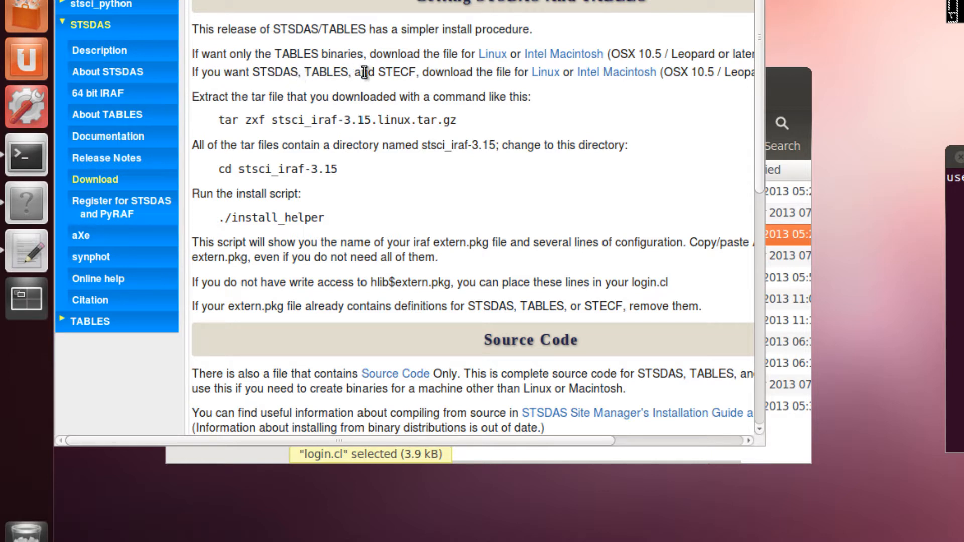
mouse_move(543, 72)
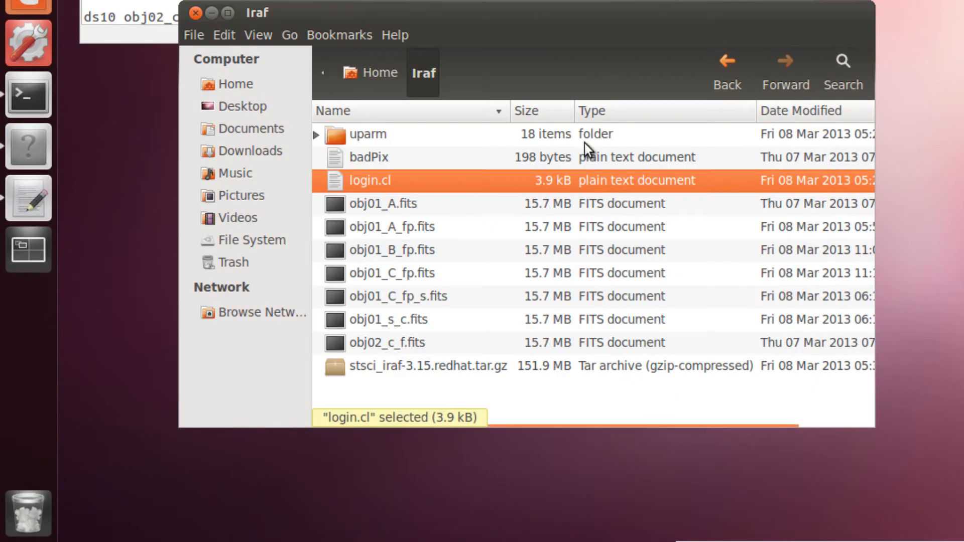
click(429, 365)
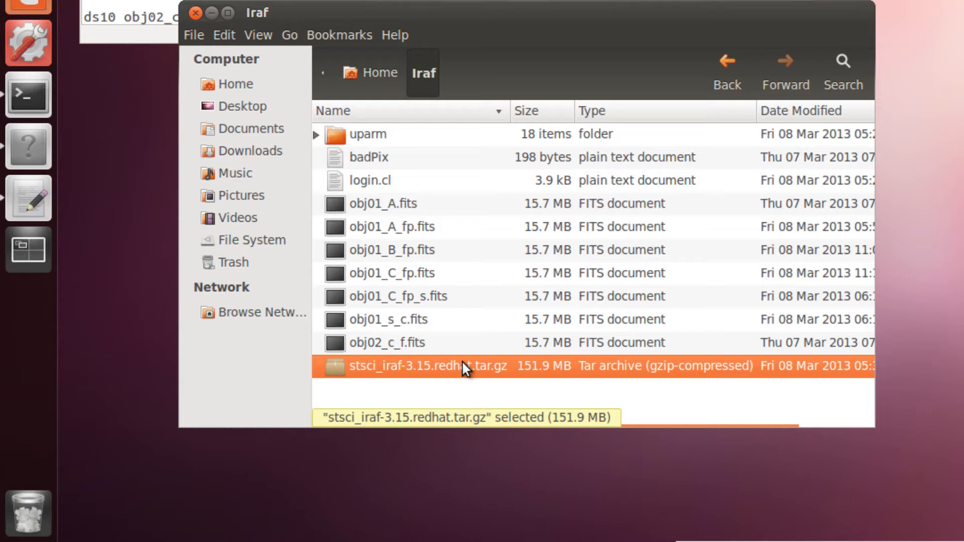
mouse_move(467, 400)
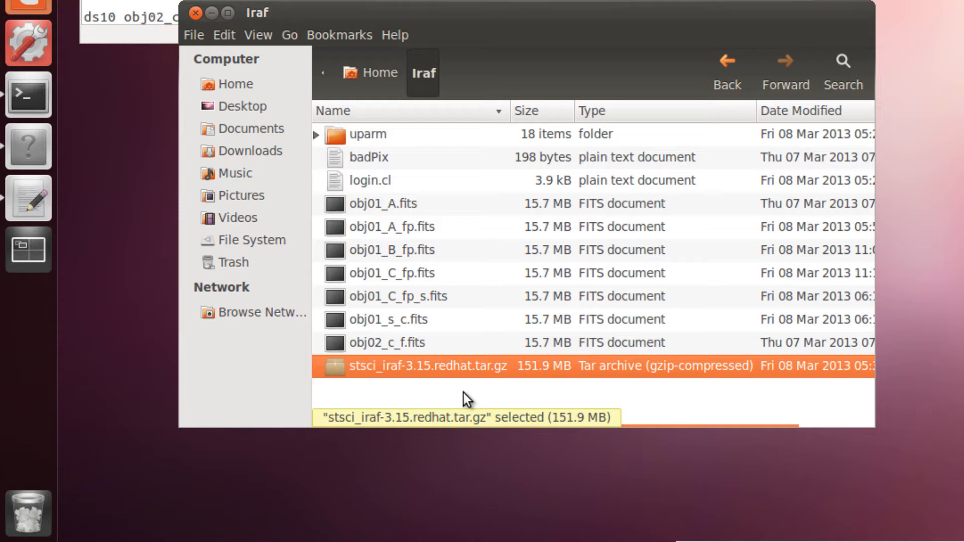
Create a Packages folder in Iraf with STSDAS and LACOS subfolders inside it.
right_click(466, 400)
text(P)
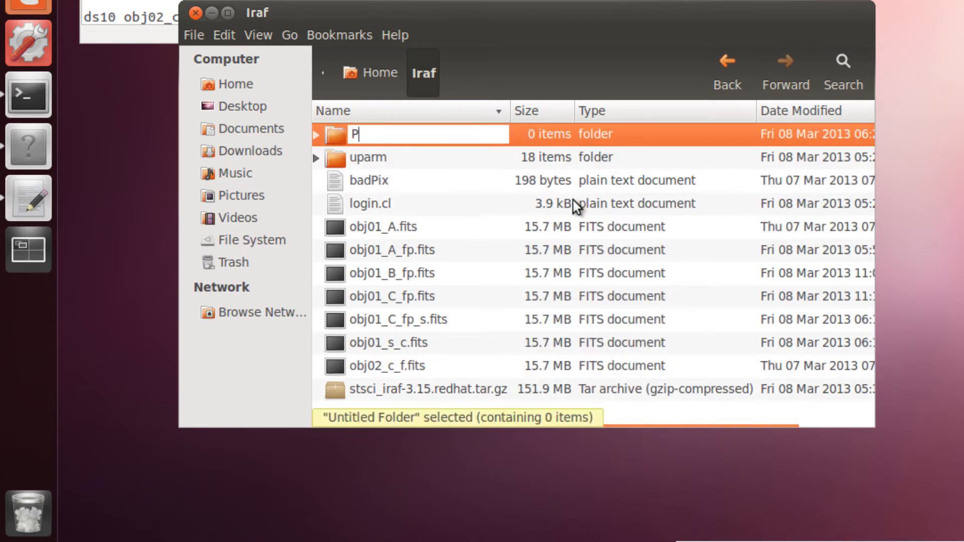
text(ackages)
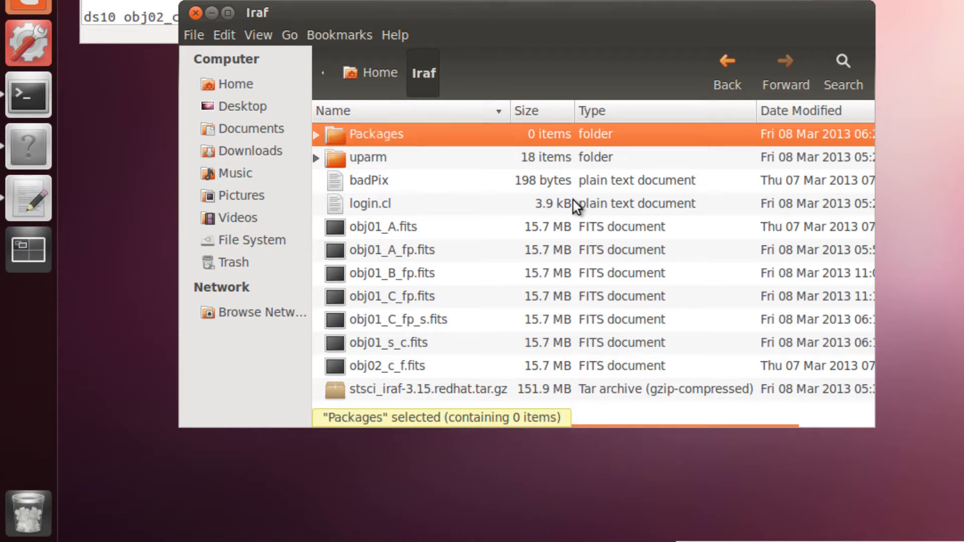
mouse_move(437, 139)
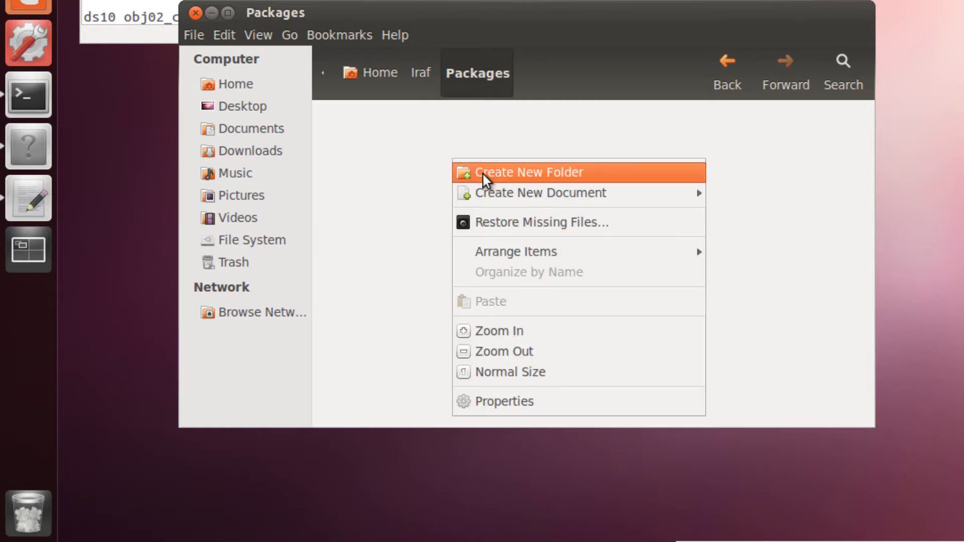
click(527, 172)
text(LA)
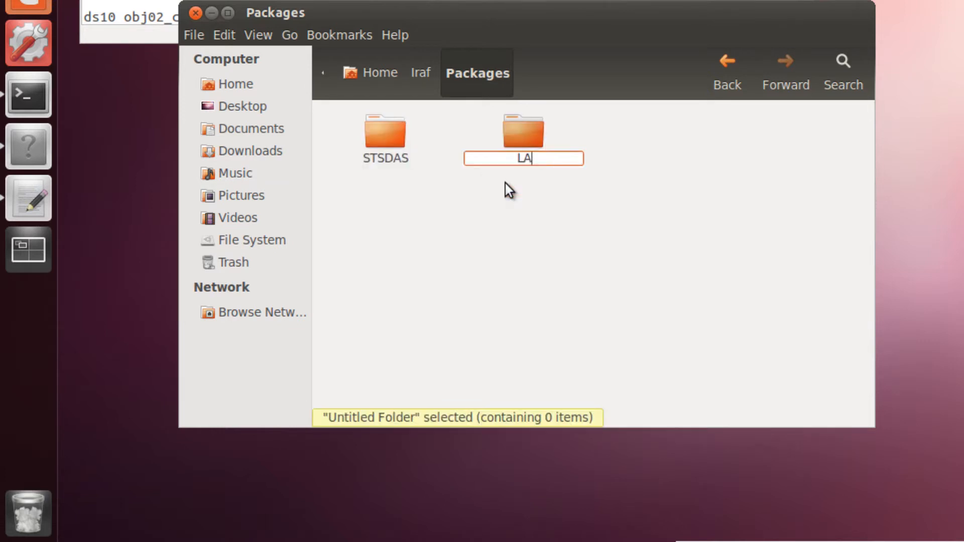
key(Return)
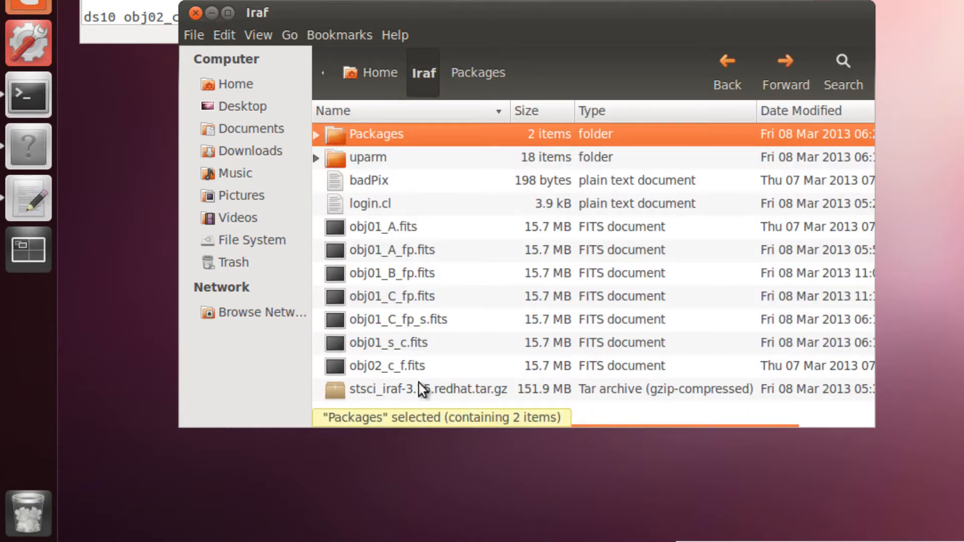
Begin opening the stsci_iraf-3.15 tar archive from the Iraf folder.
double_click(421, 388)
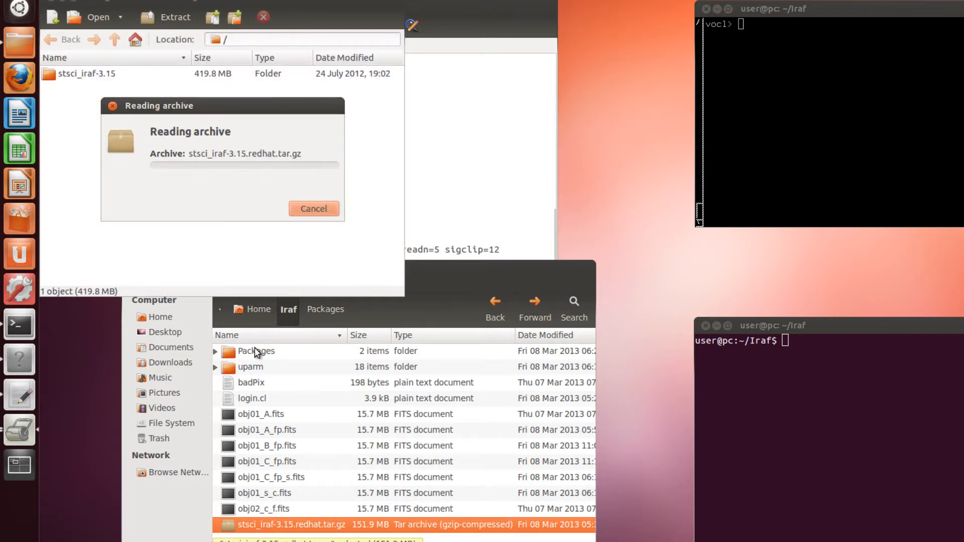
Select all files in the stsci_iraf-3.15 archive folder for extraction into Packages/STSDAS.
click(256, 351)
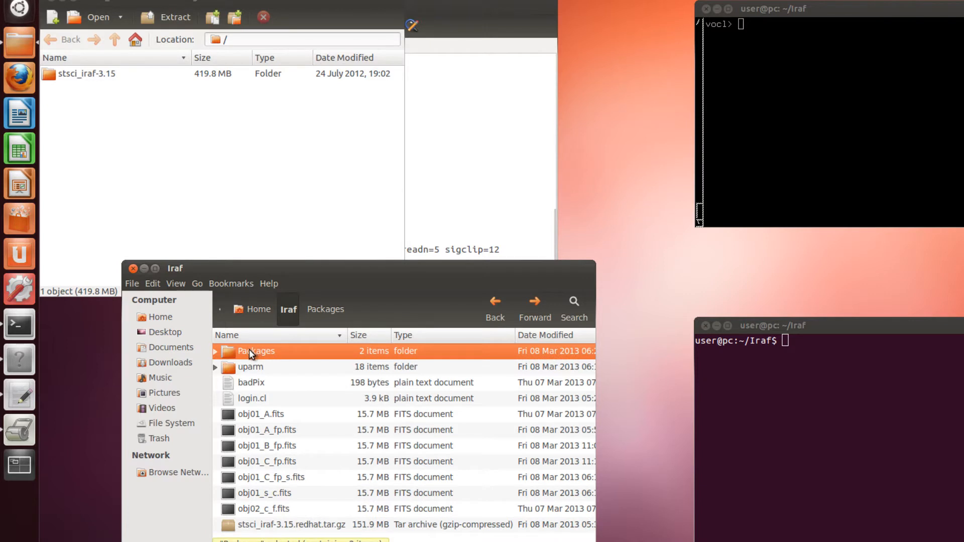
double_click(256, 352)
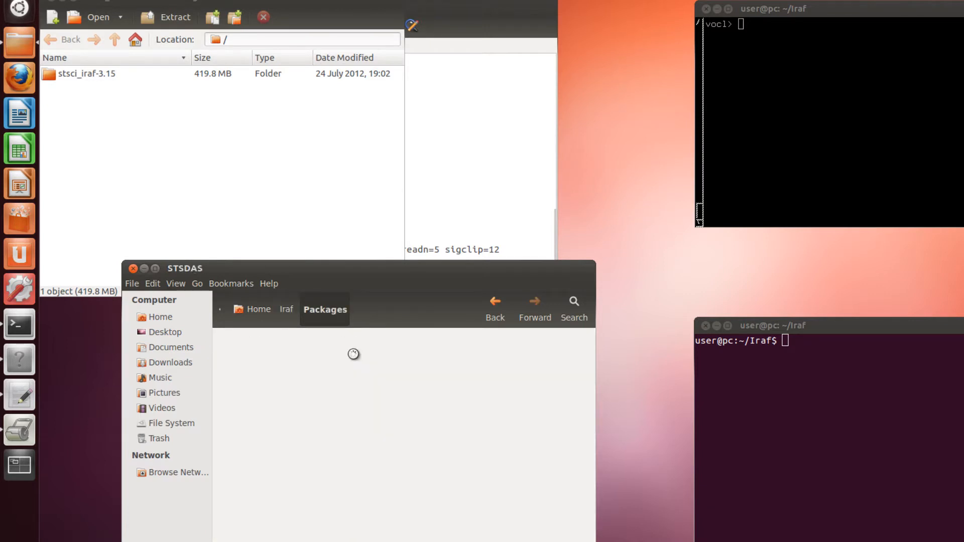
click(87, 73)
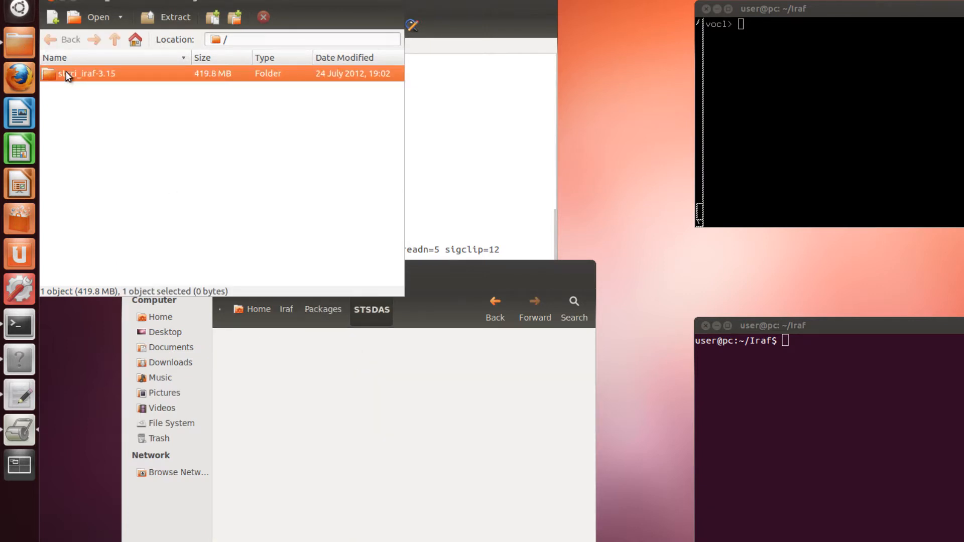
double_click(87, 73)
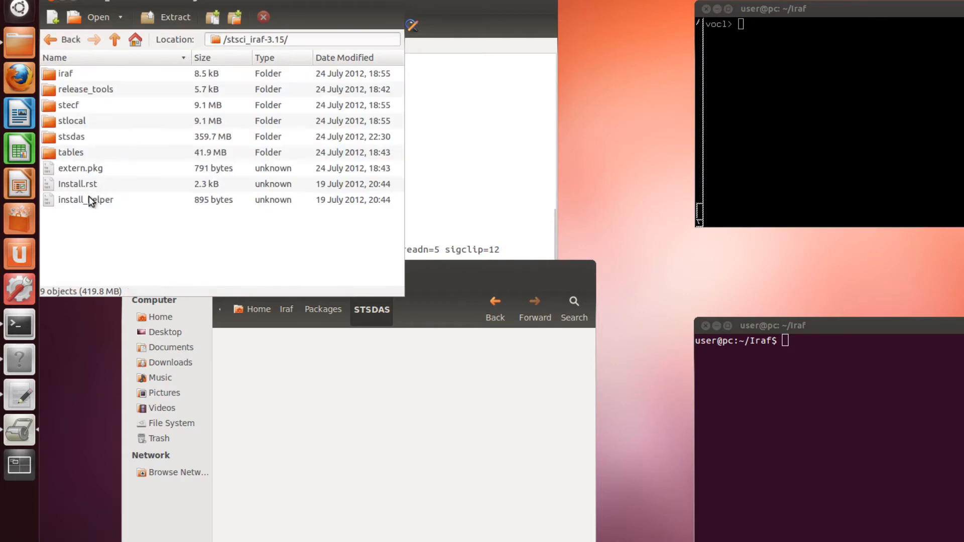
key(ctrl+a)
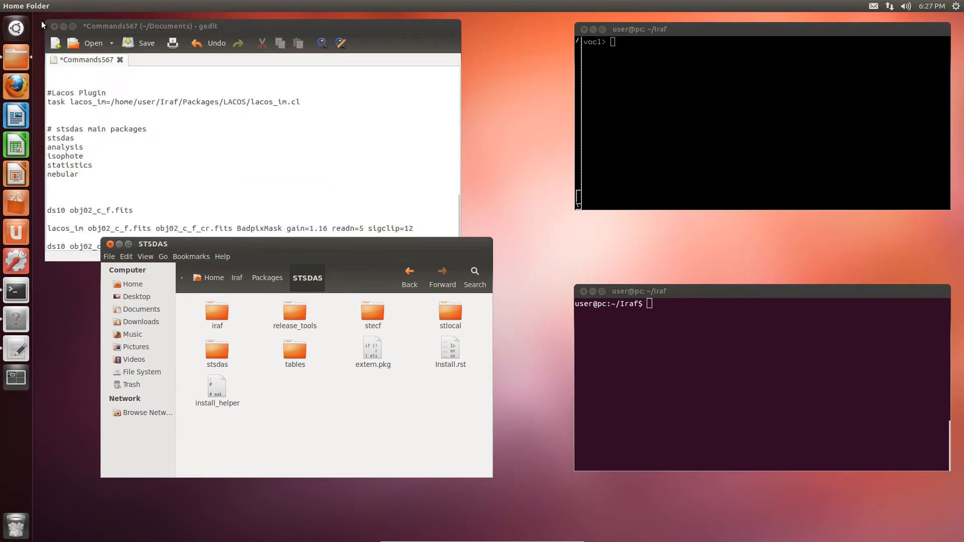
mouse_move(45, 42)
text(c)
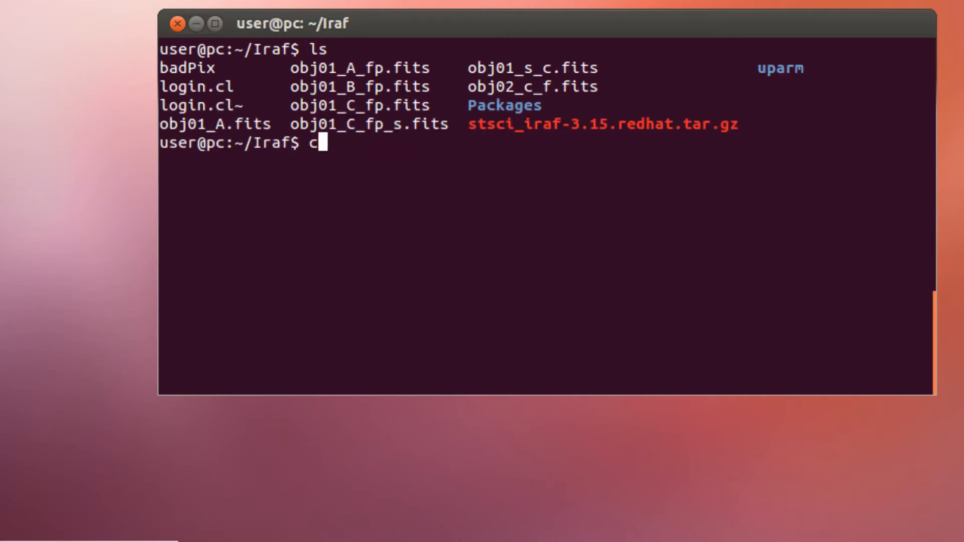
Change into ~/Iraf/Packages/STSDAS and switch to the iraf user with su.
text(d Packages/)
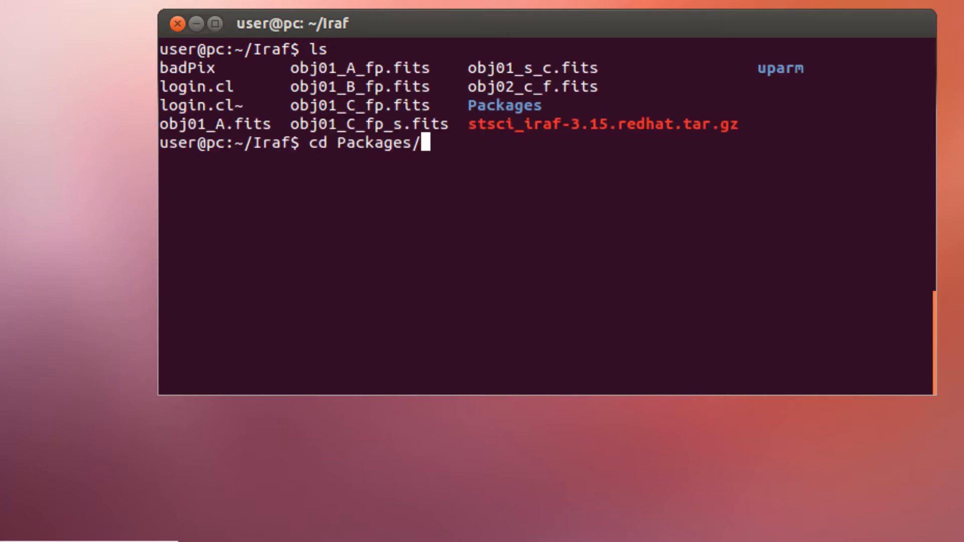
text(cd STSDAS/)
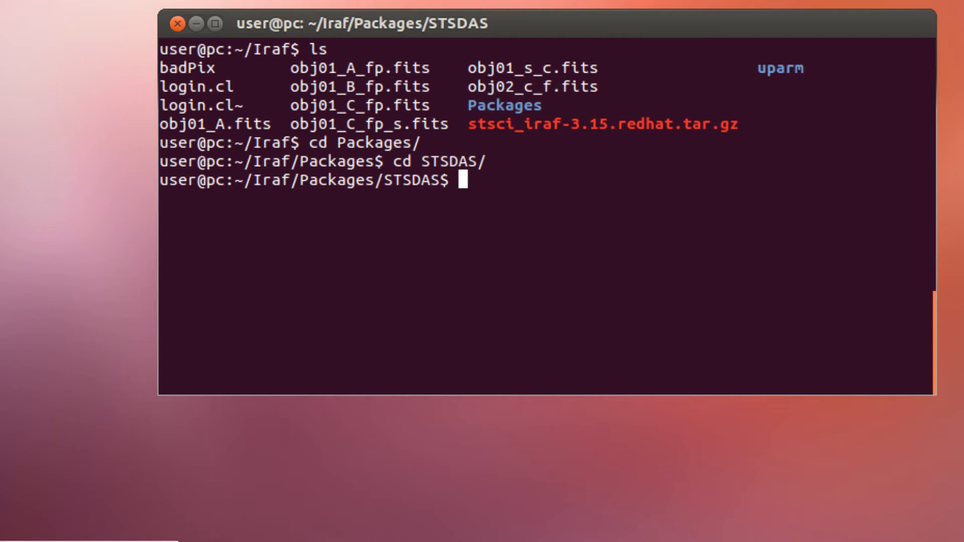
text(su iraf)
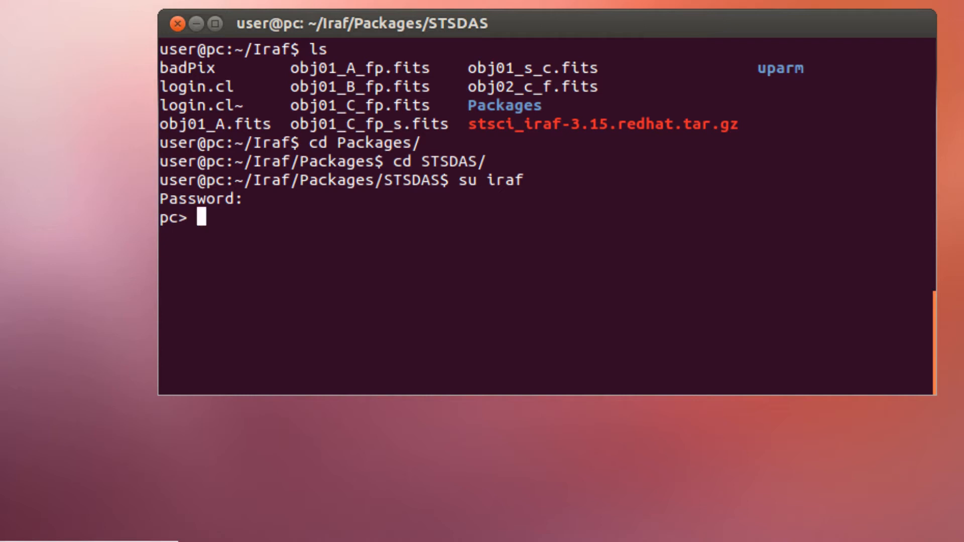
Start a root shell with sudo -s, entering the password.
text(sudo)
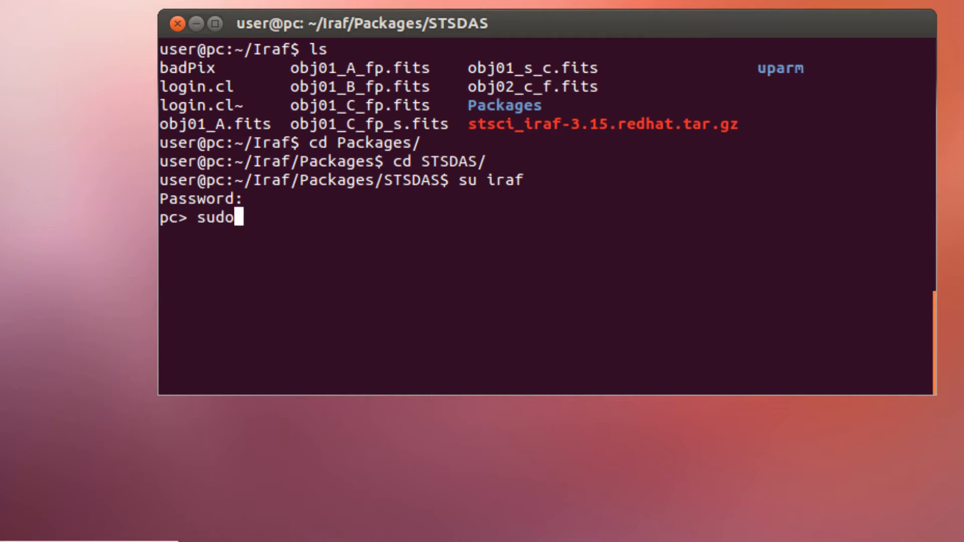
text(-s)
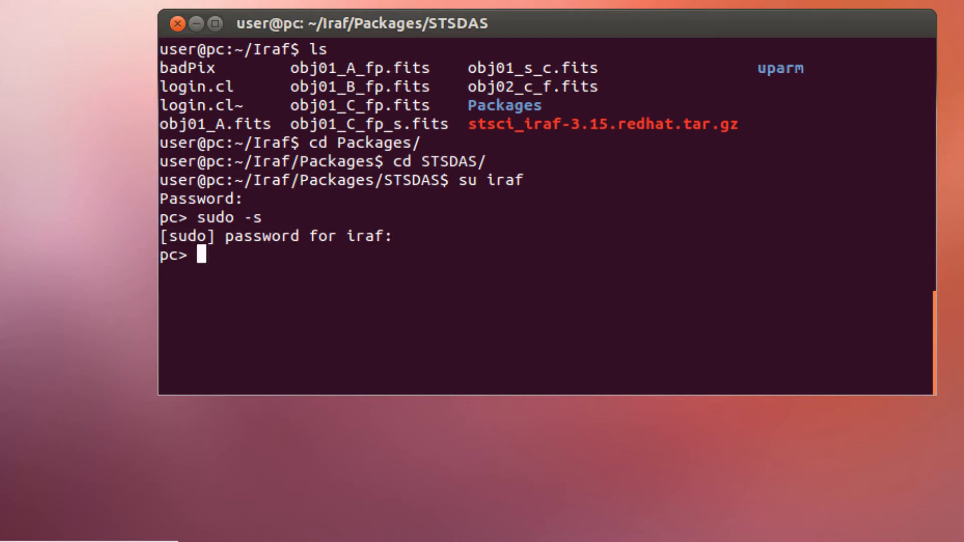
Run ./install_helper to print the tables, stsdas, stecf and stlocal package definitions.
text(.)
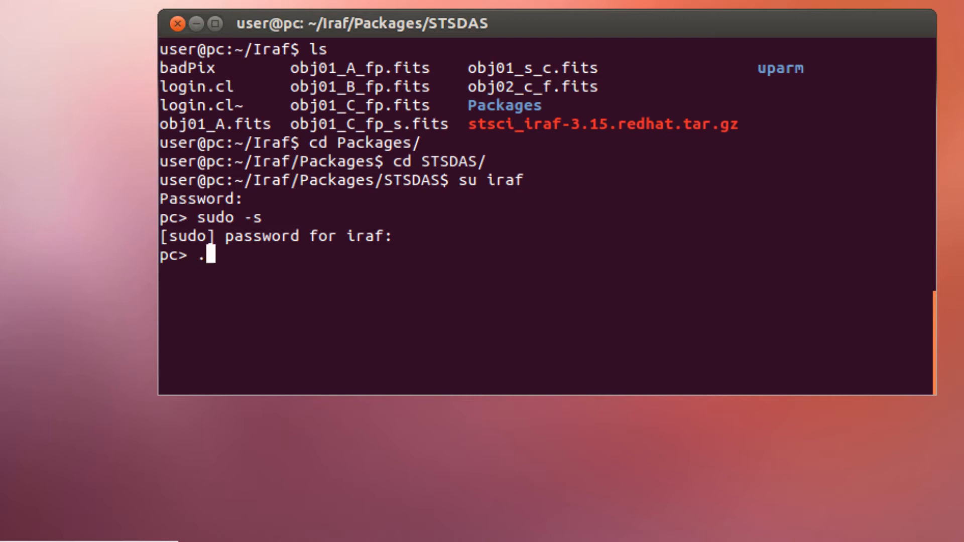
text(/)
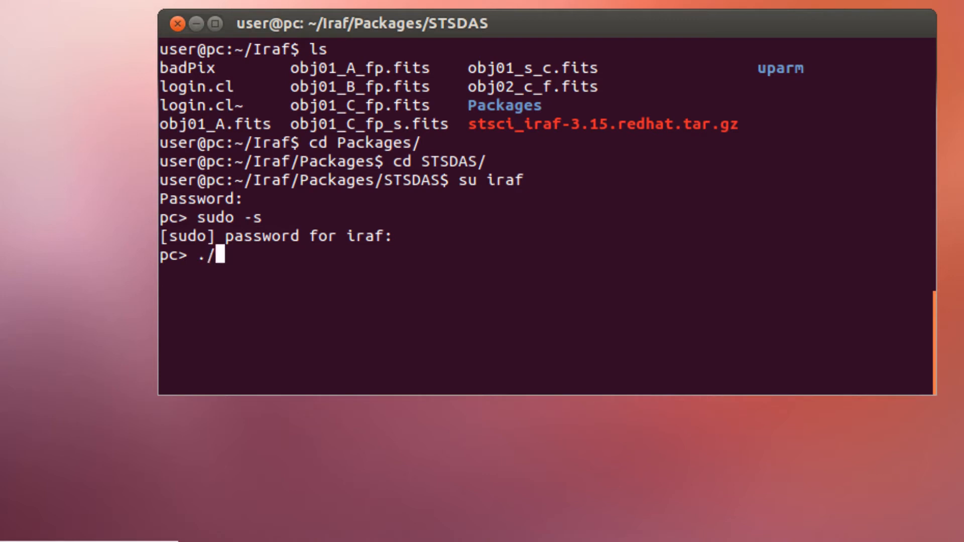
text(install_helper)
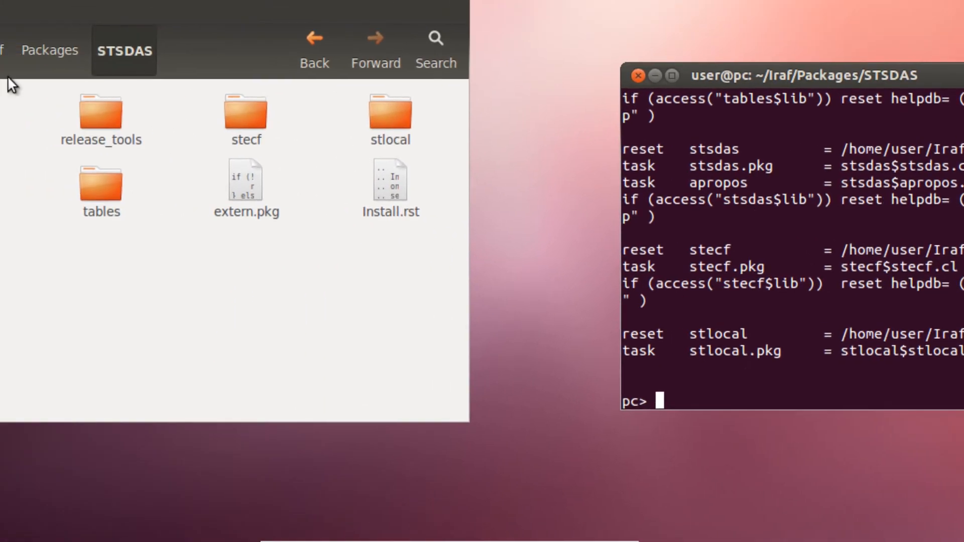
Go back to the Iraf folder and open login.cl in gedit.
click(405, 92)
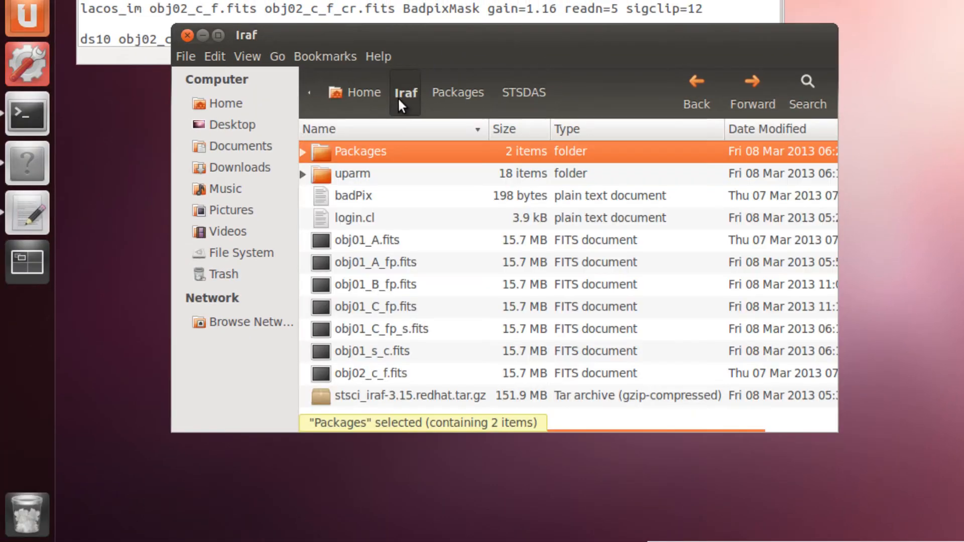
mouse_move(393, 199)
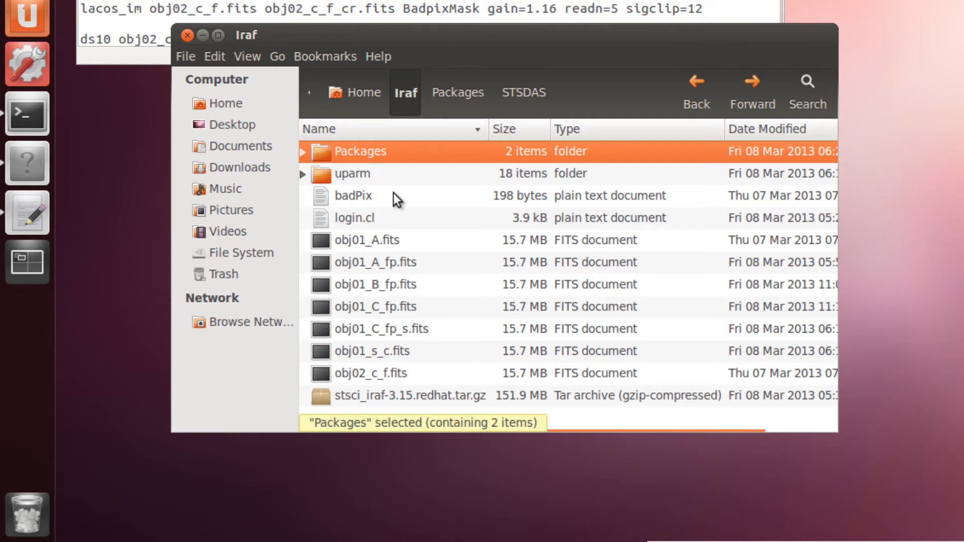
click(354, 218)
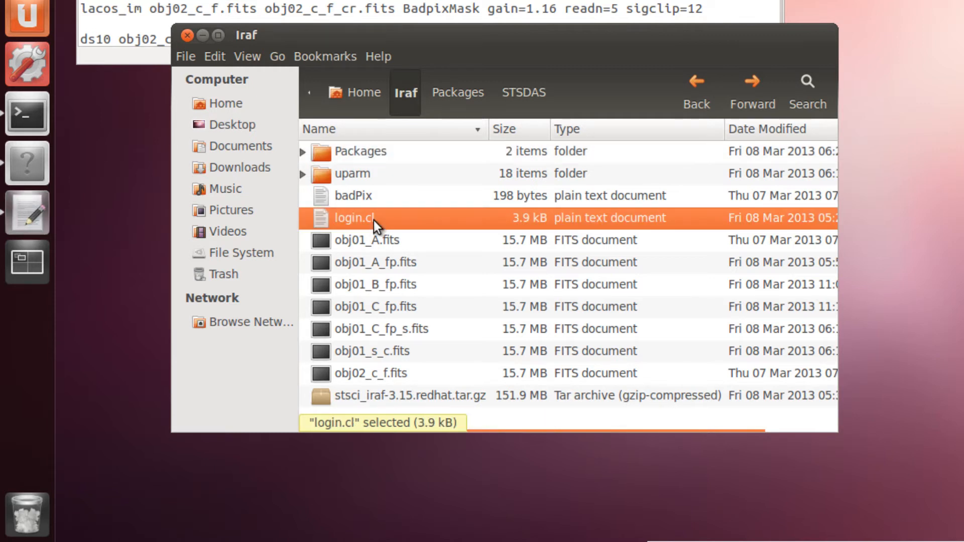
double_click(353, 218)
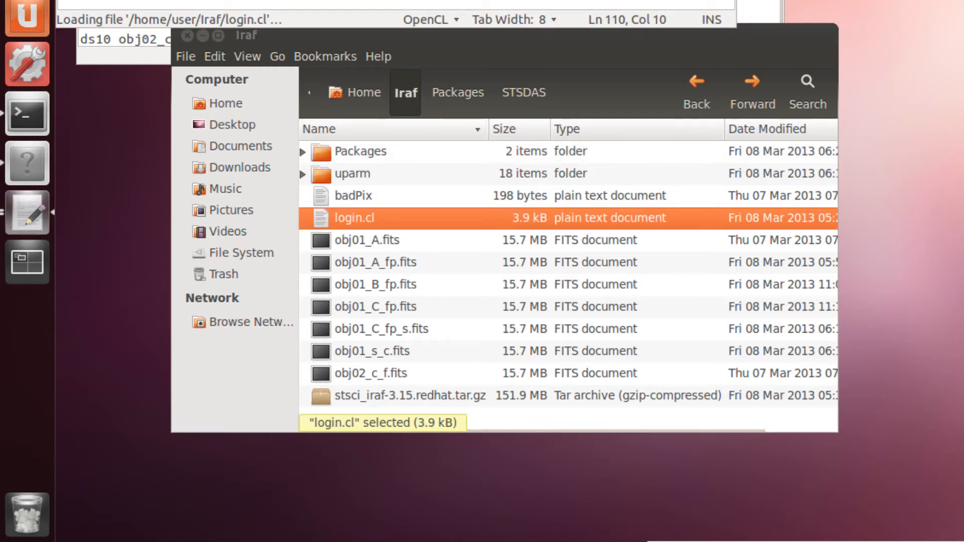
double_click(354, 218)
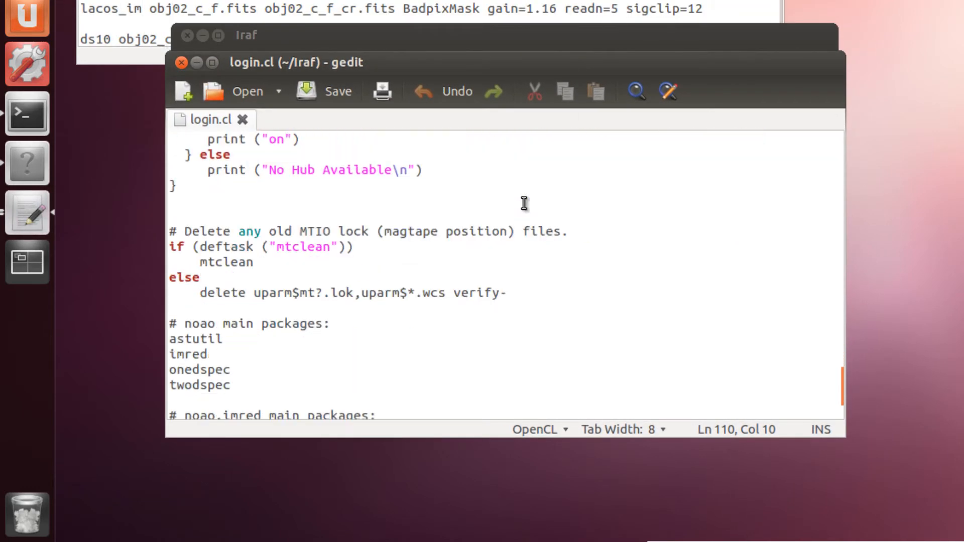
Paste the install_helper output into login.cl before the keep line.
scroll(down, 3)
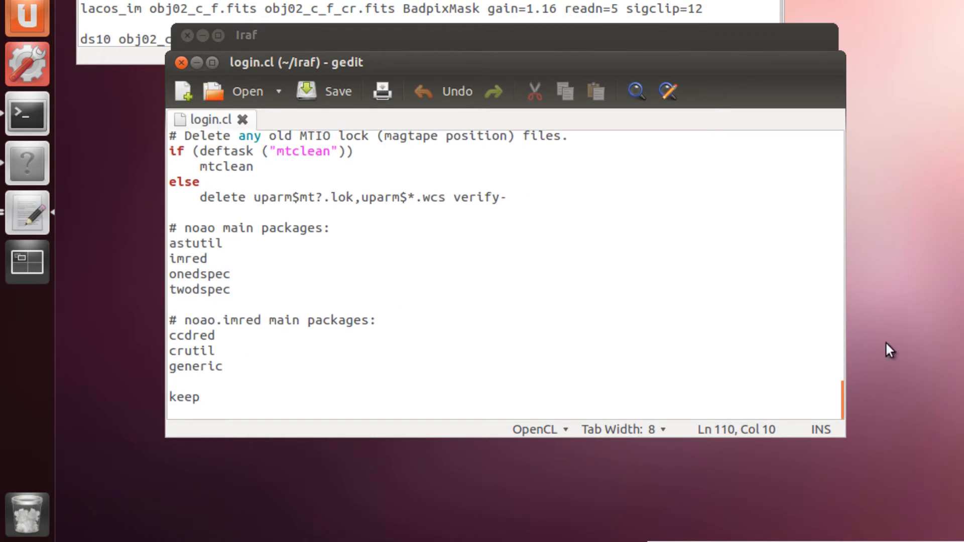
click(215, 386)
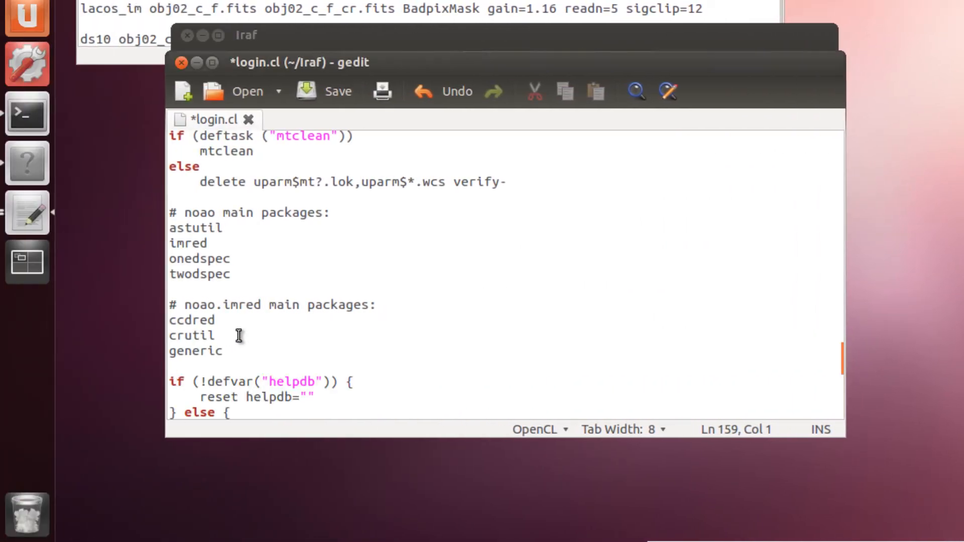
scroll(down, 3)
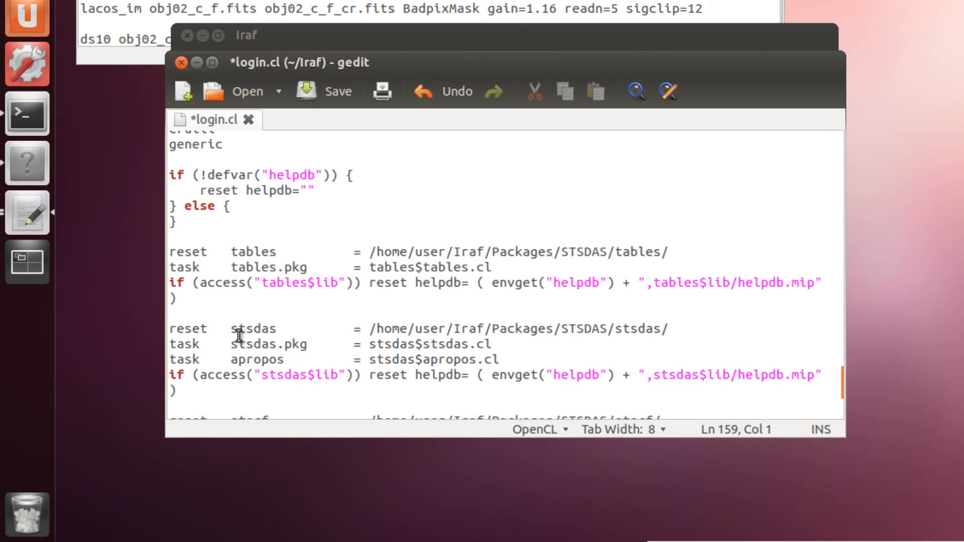
mouse_move(207, 232)
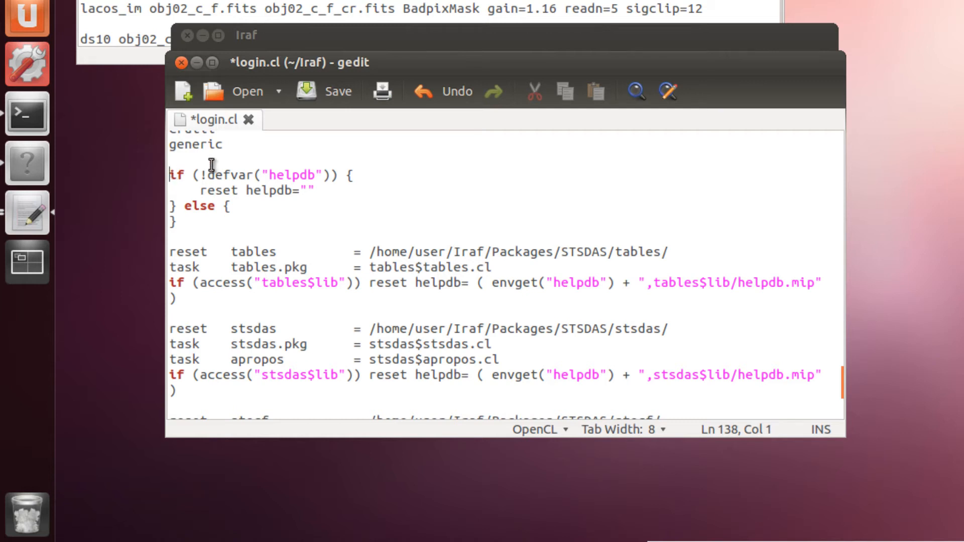
mouse_move(270, 176)
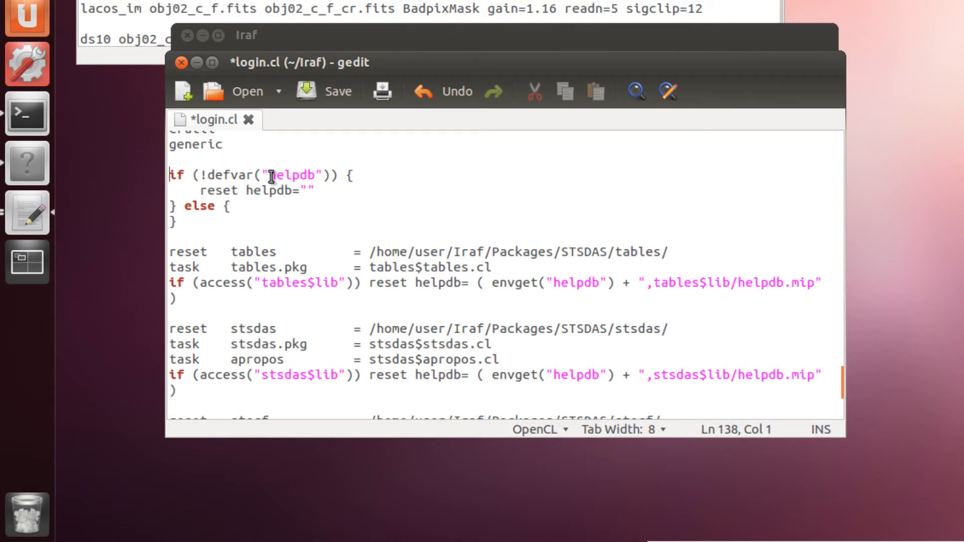
Comment out all four lines of the helpdb if/else block with #.
text(#)
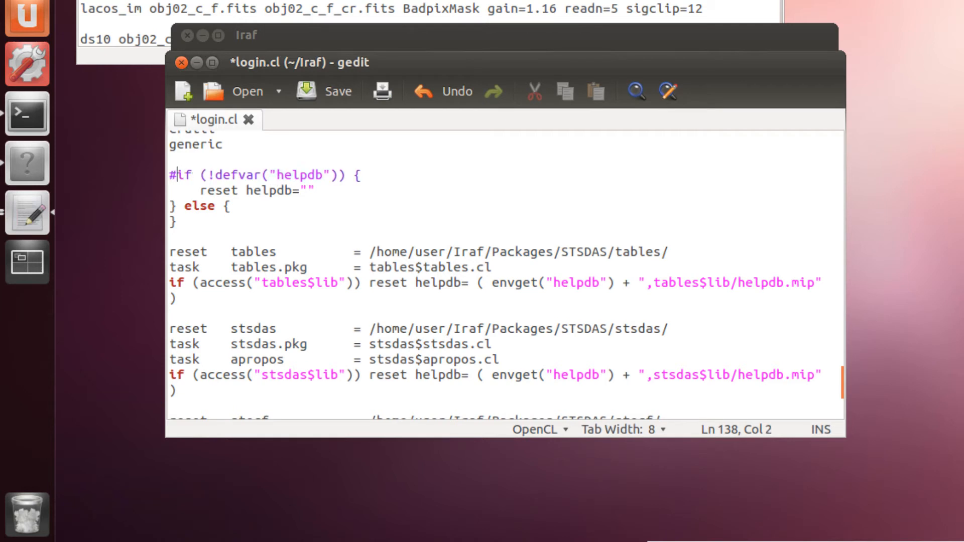
key(Down)
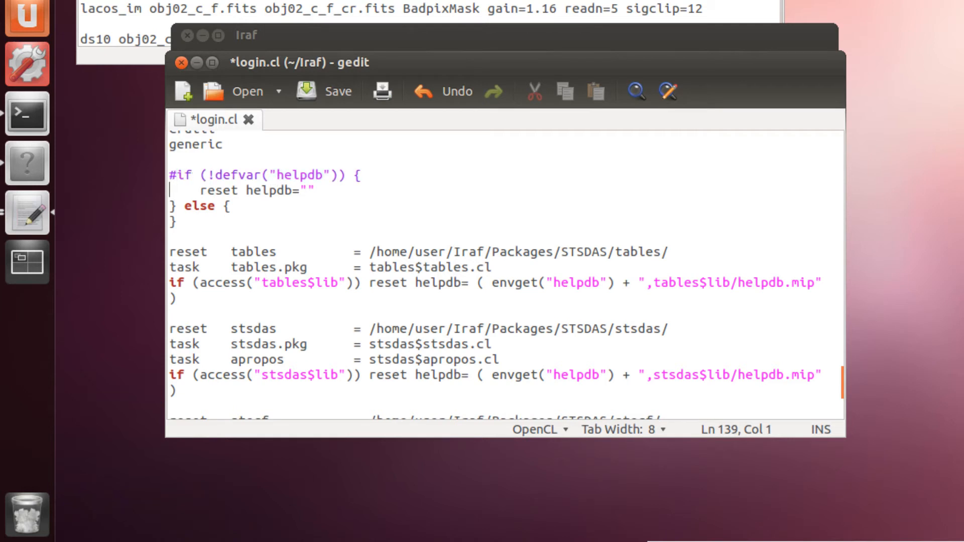
text(#)
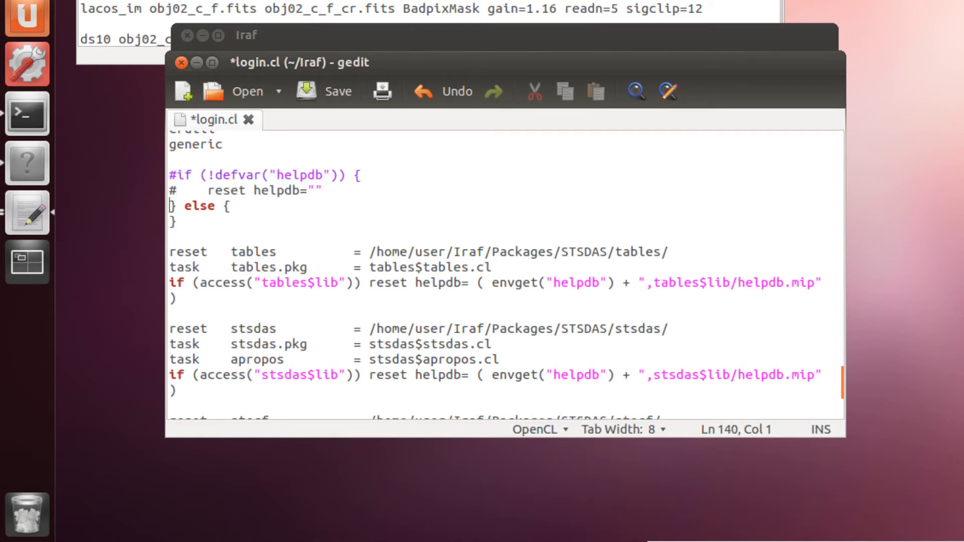
text(#)
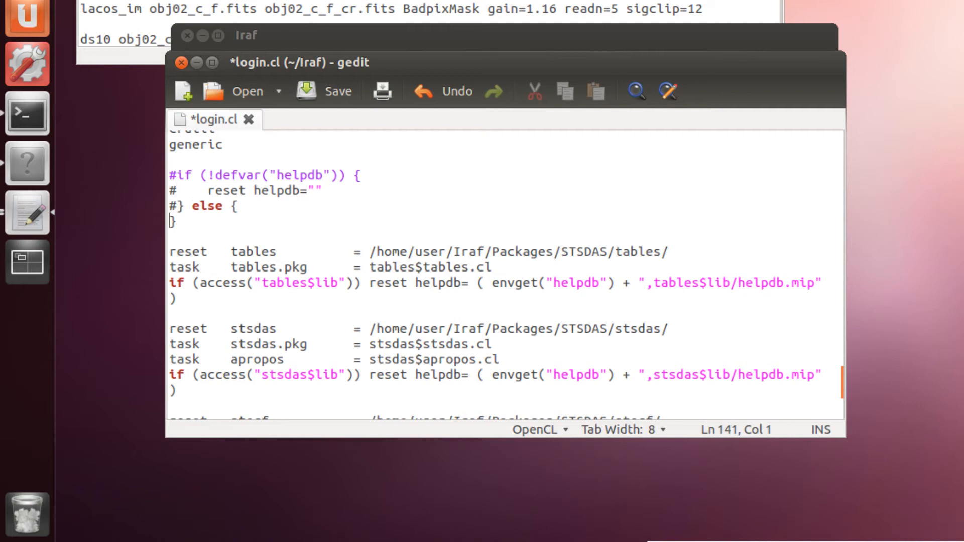
text(#)
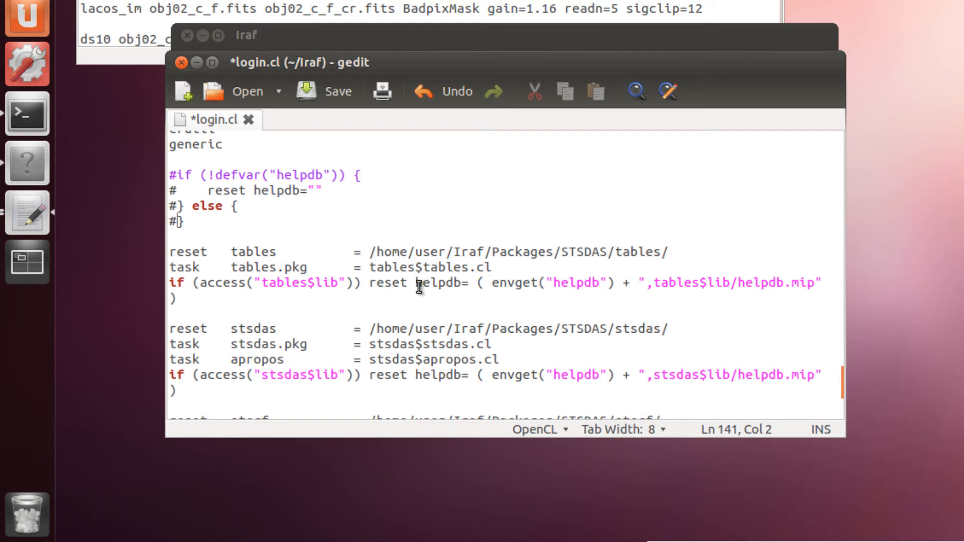
Check the stsdas main packages list at the end of login.cl and save the file.
scroll(down, 3)
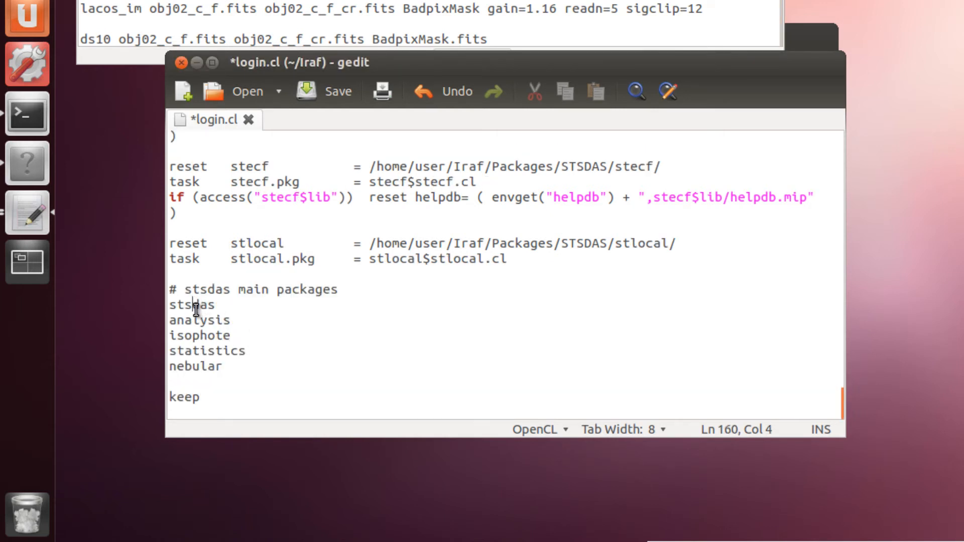
mouse_move(199, 354)
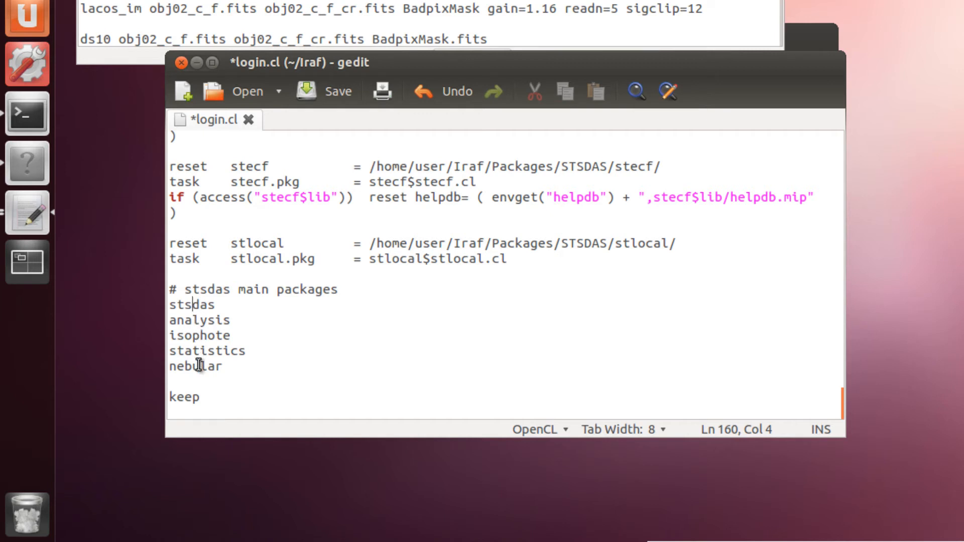
mouse_move(215, 309)
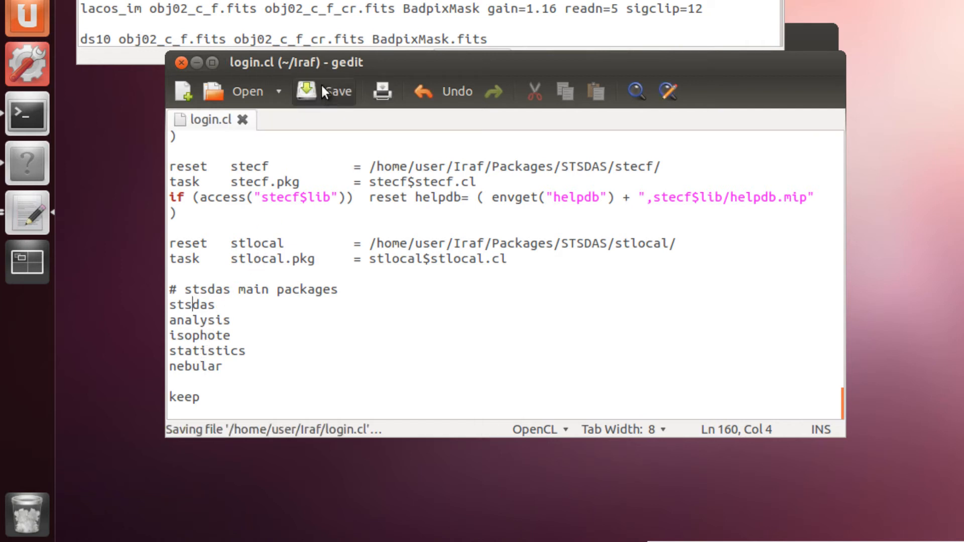
click(306, 91)
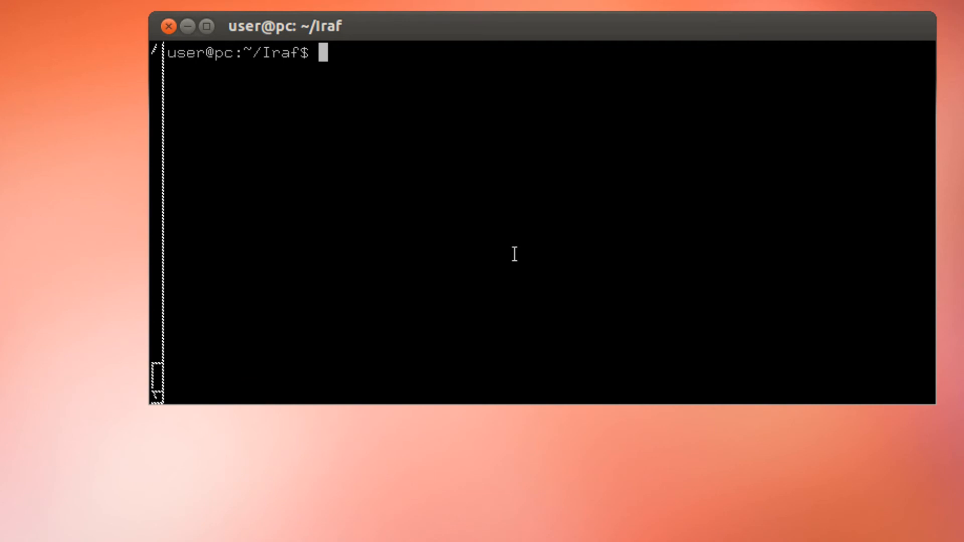
Start IRAF with cl, reaching the STSDAS 3.15 banner and vocl prompt.
text(cl)
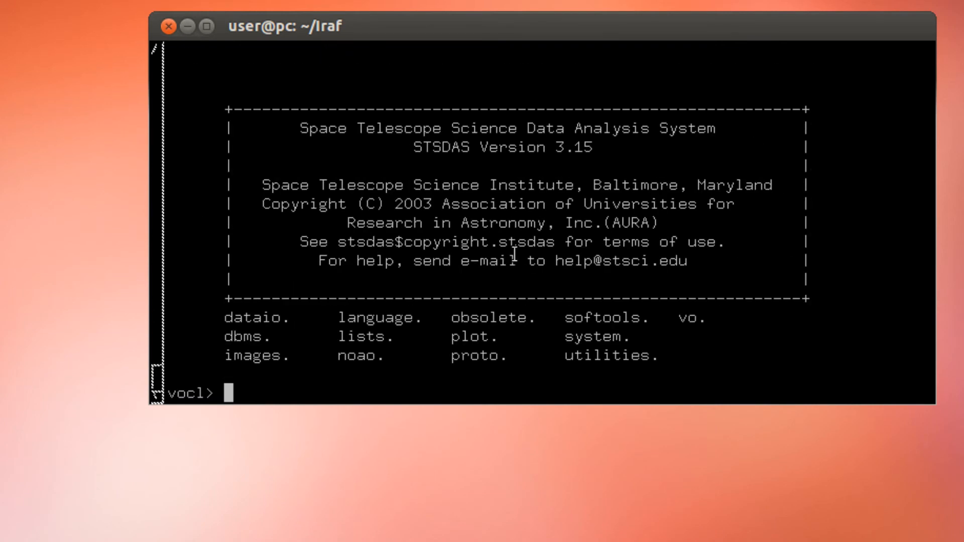
mouse_move(583, 174)
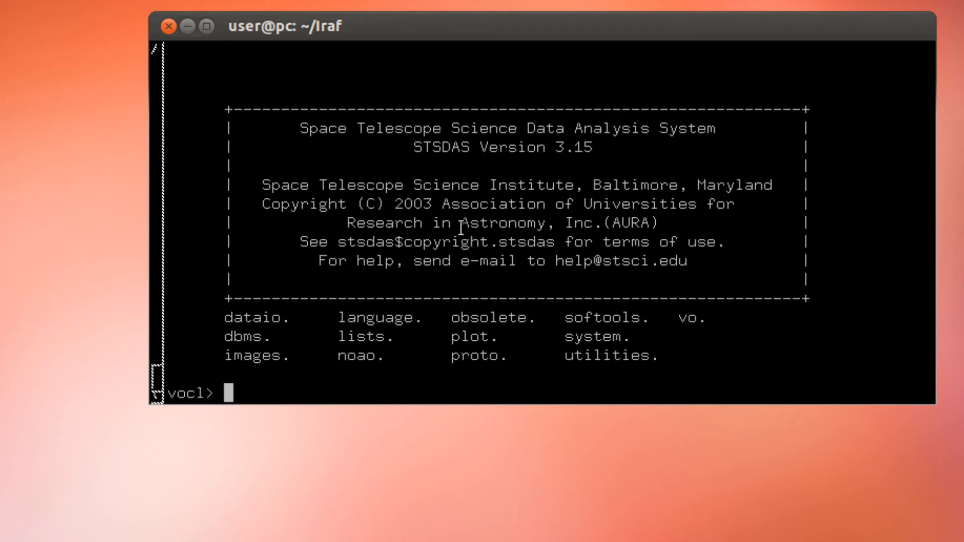
mouse_move(399, 137)
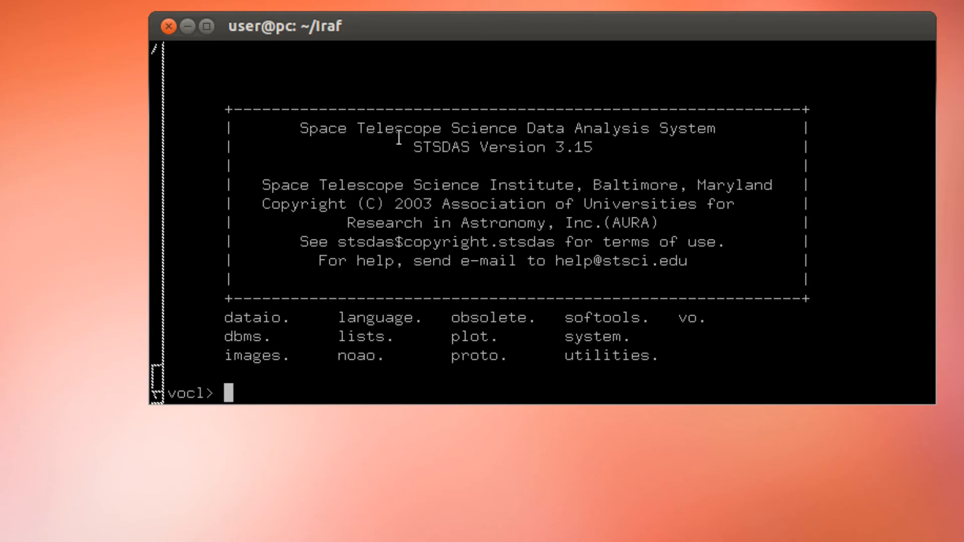
mouse_move(643, 129)
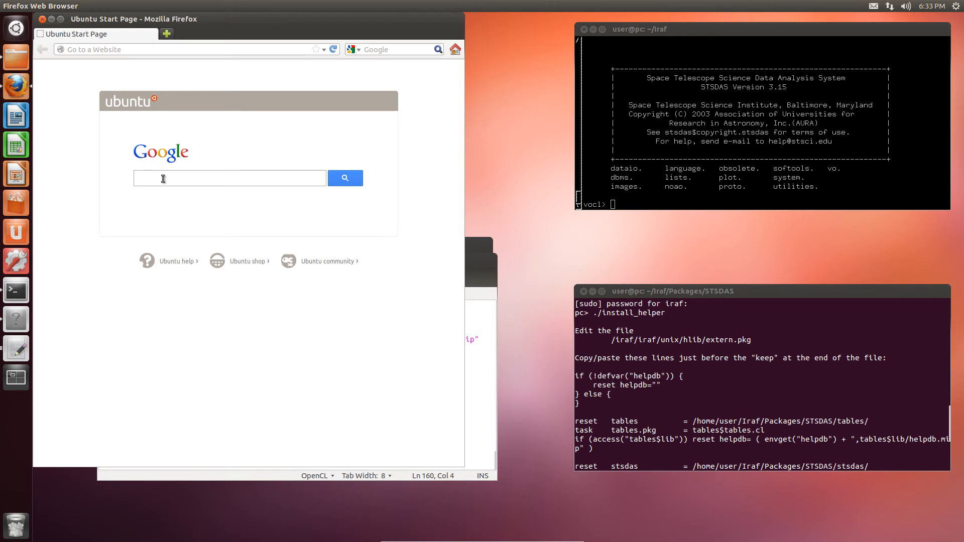
Search Google for LACOSMIC and open the LA-Cosmic homepage result from astro.yale.edu.
text(LACOSMIC)
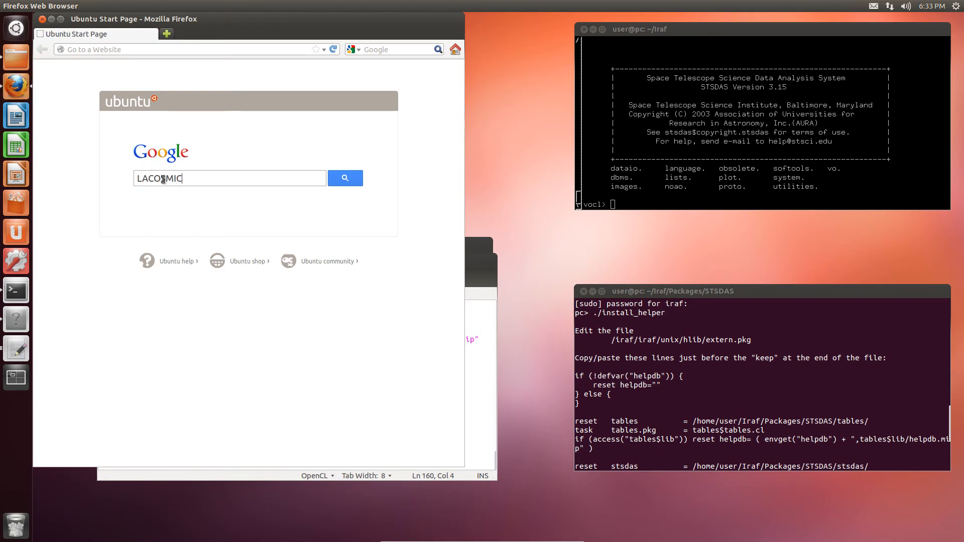
click(344, 178)
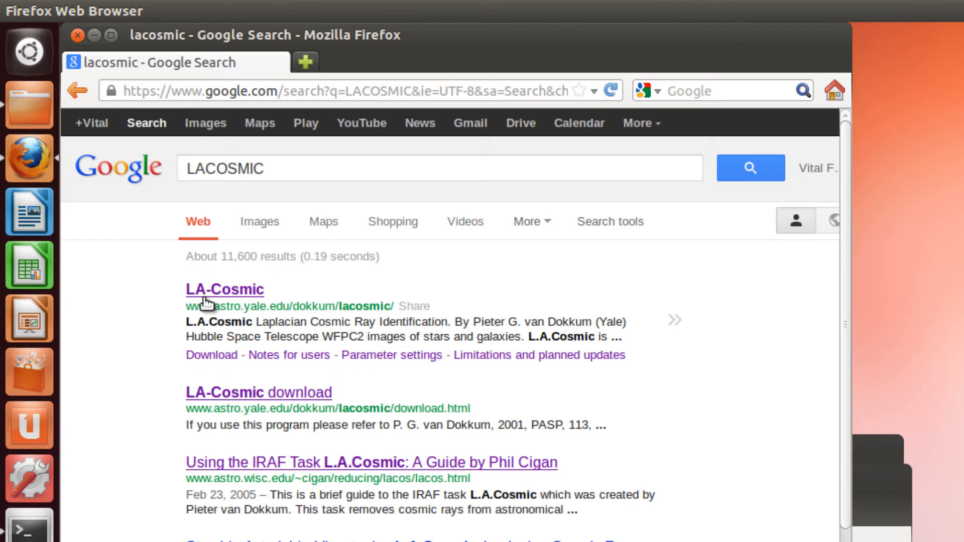
mouse_move(211, 326)
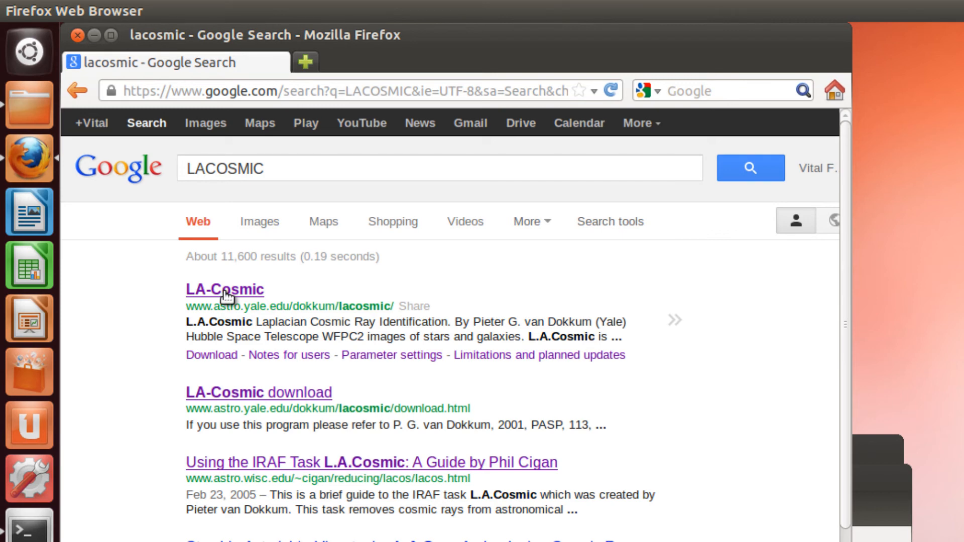
click(225, 289)
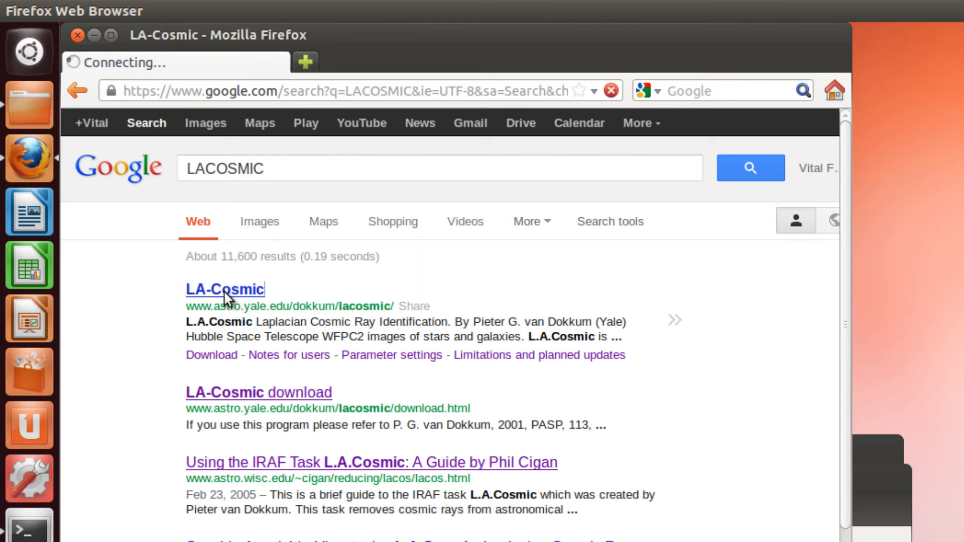
Download the IRAF imaging version as lacos_im.cl into the LACOS folder under Iraf Packages.
click(225, 290)
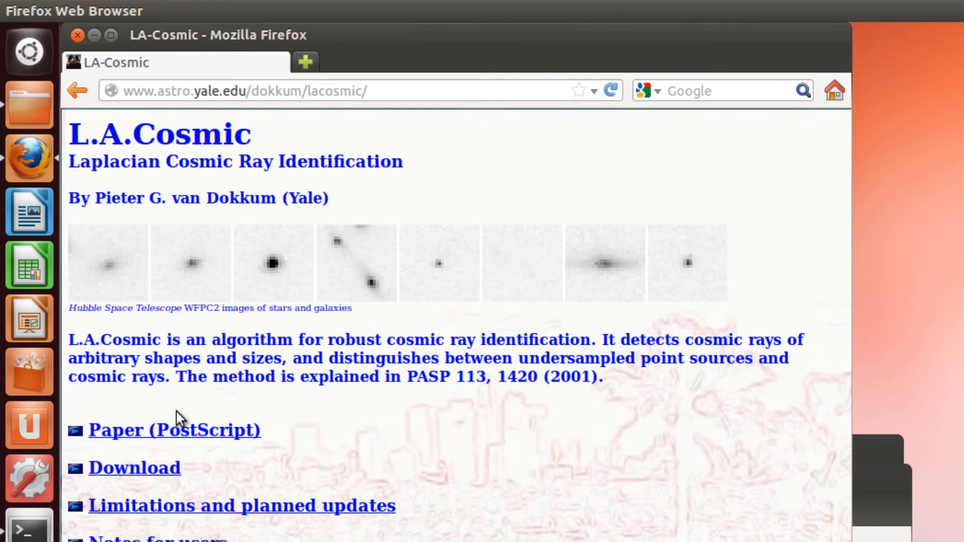
mouse_move(174, 428)
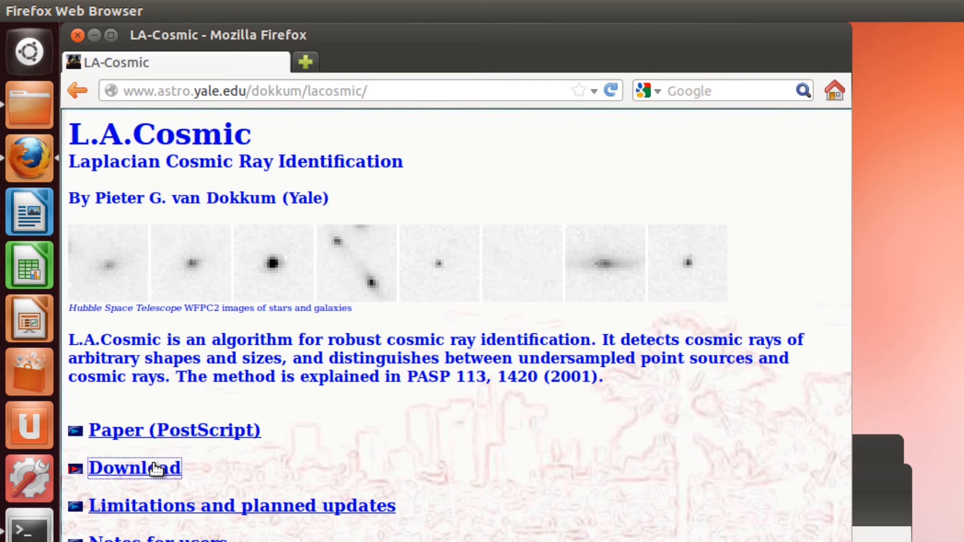
click(133, 467)
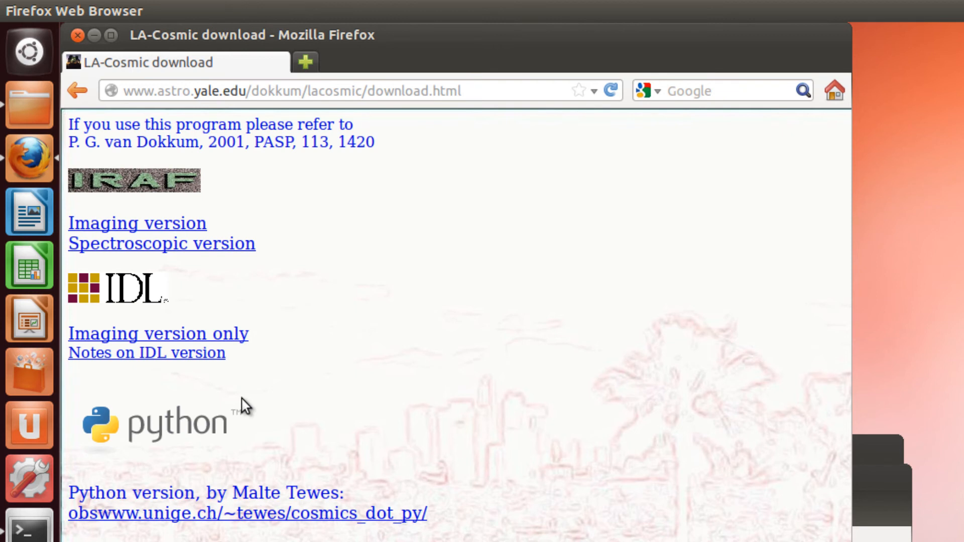
mouse_move(147, 201)
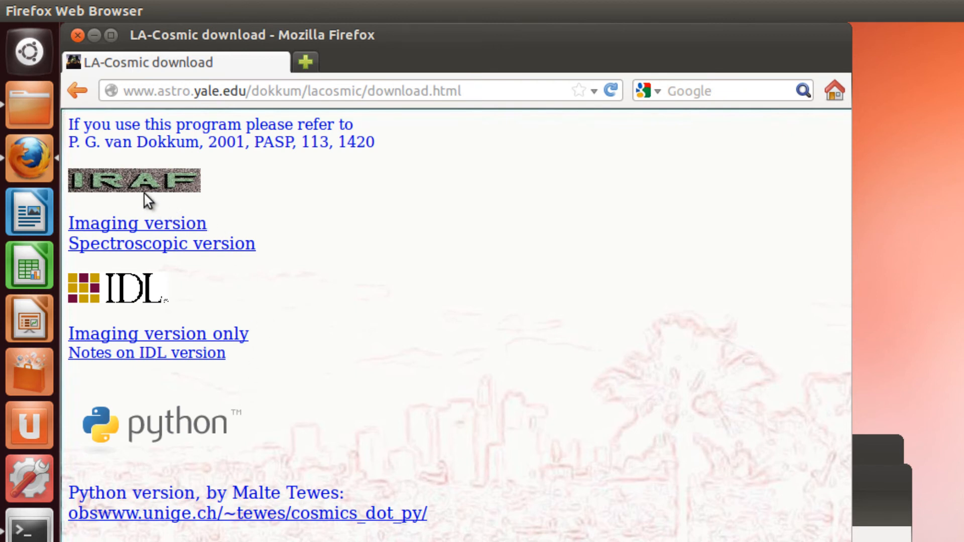
mouse_move(86, 168)
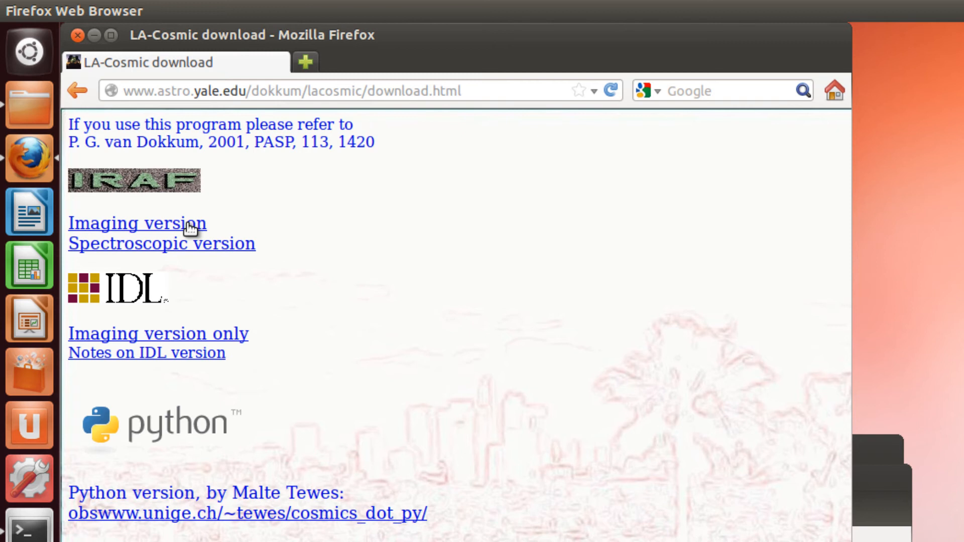
right_click(137, 223)
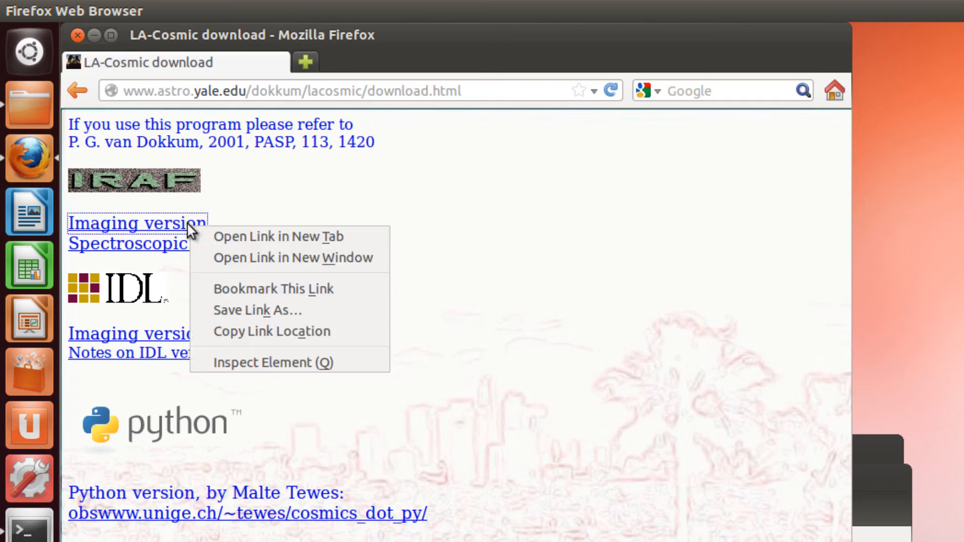
mouse_move(258, 310)
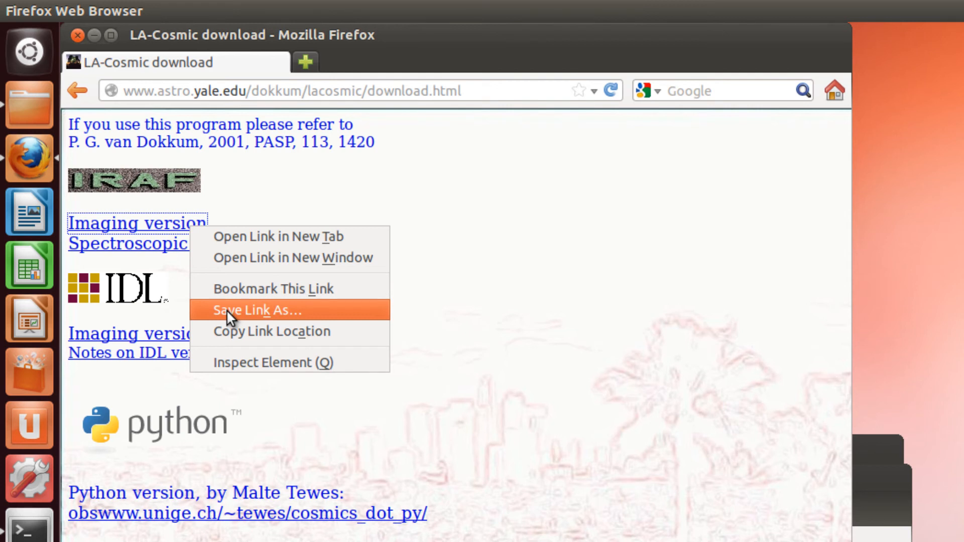
click(258, 310)
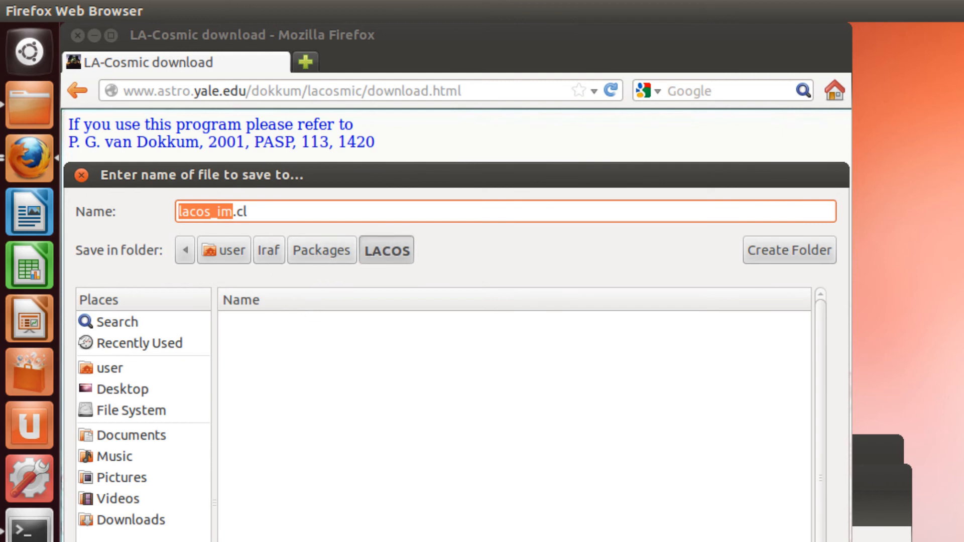
click(80, 175)
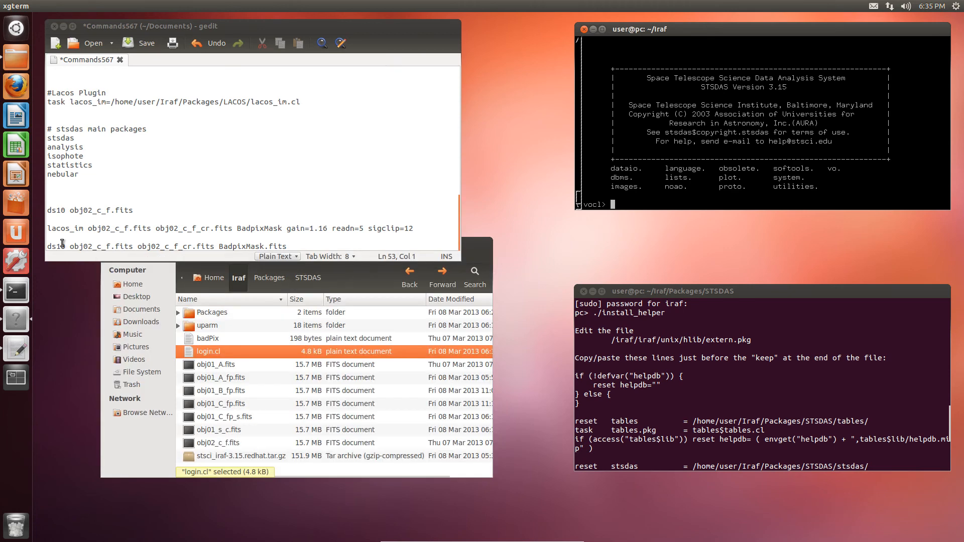
mouse_move(83, 273)
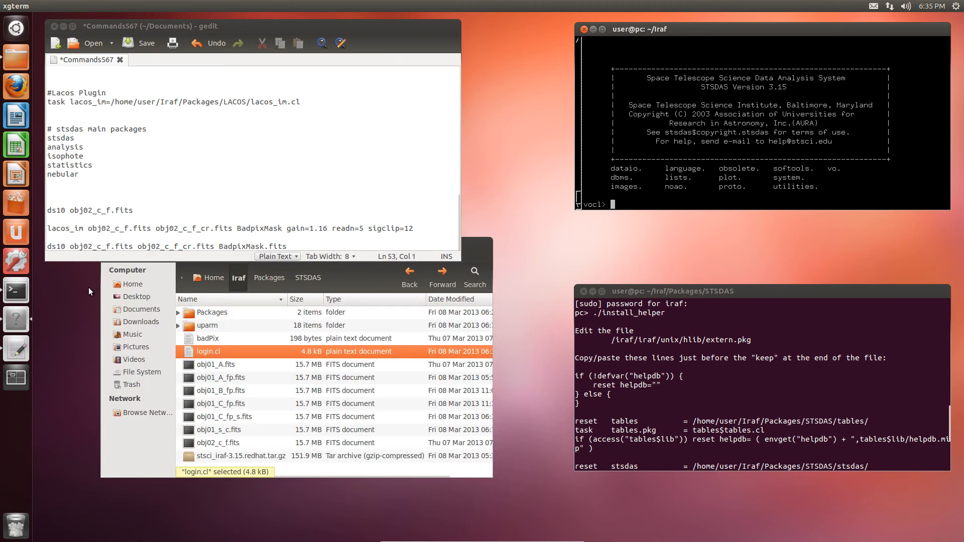
mouse_move(101, 305)
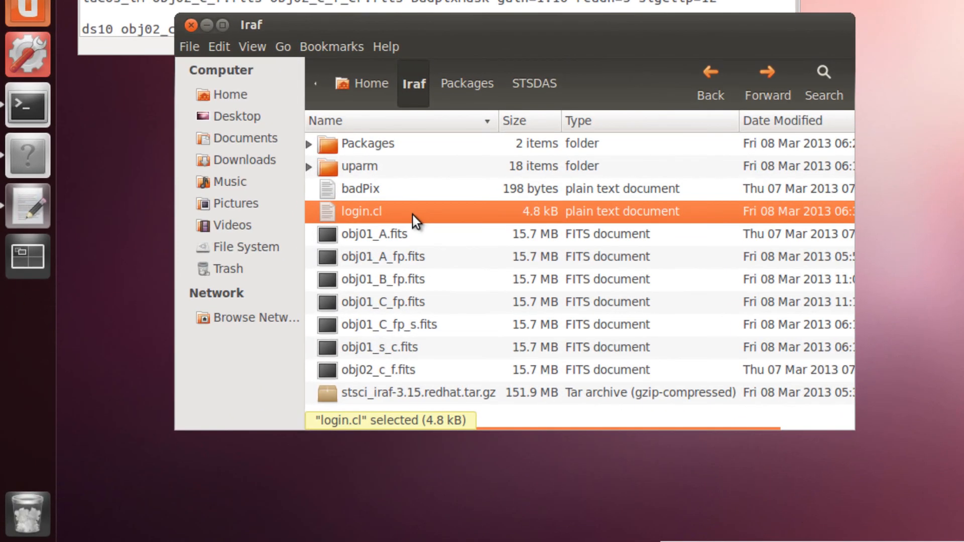
Open login.cl from the Iraf folder in gedit.
double_click(361, 211)
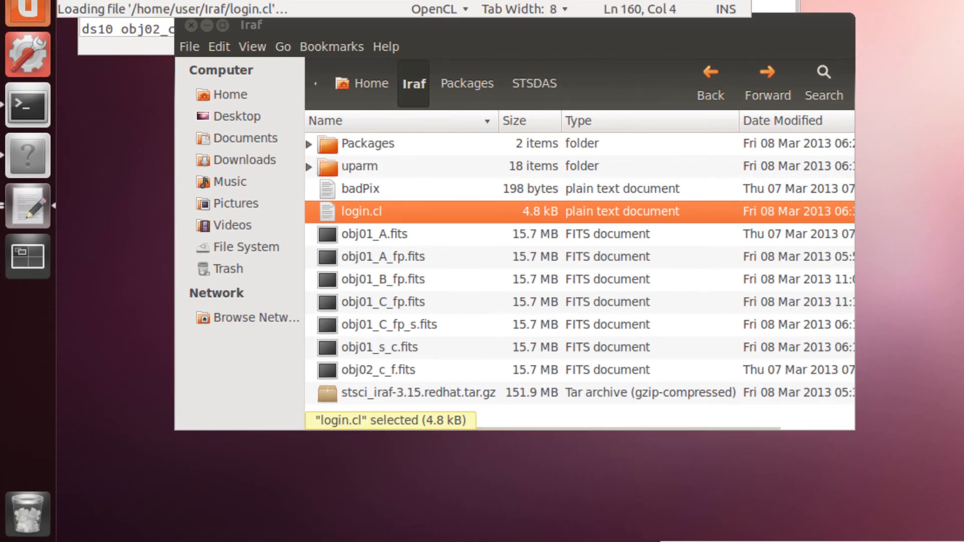
double_click(361, 211)
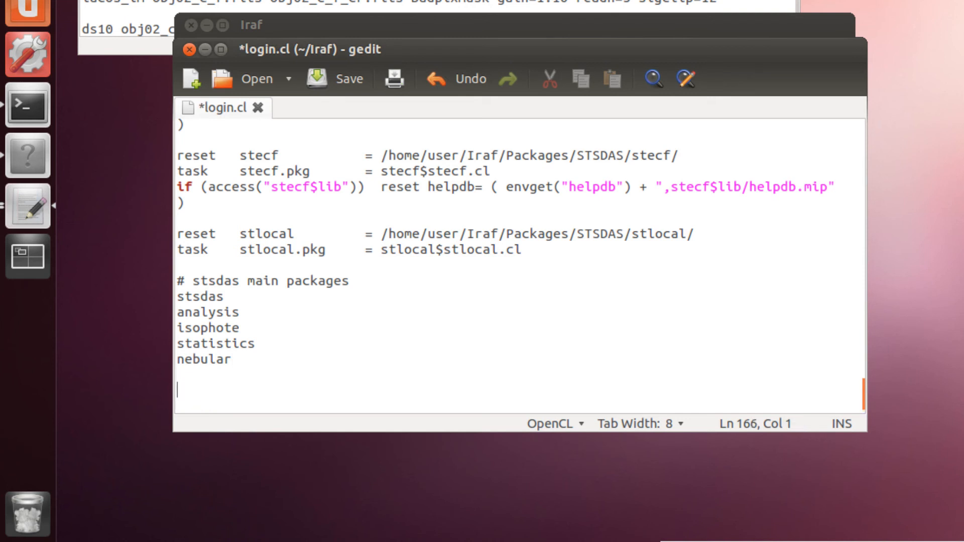
Add '#LACOSMIC Packages' and 'task lacos_im=/home/user/Iraf/Packages/LACOS/lacos_im.cl' before keep.
text(keep)
text(#)
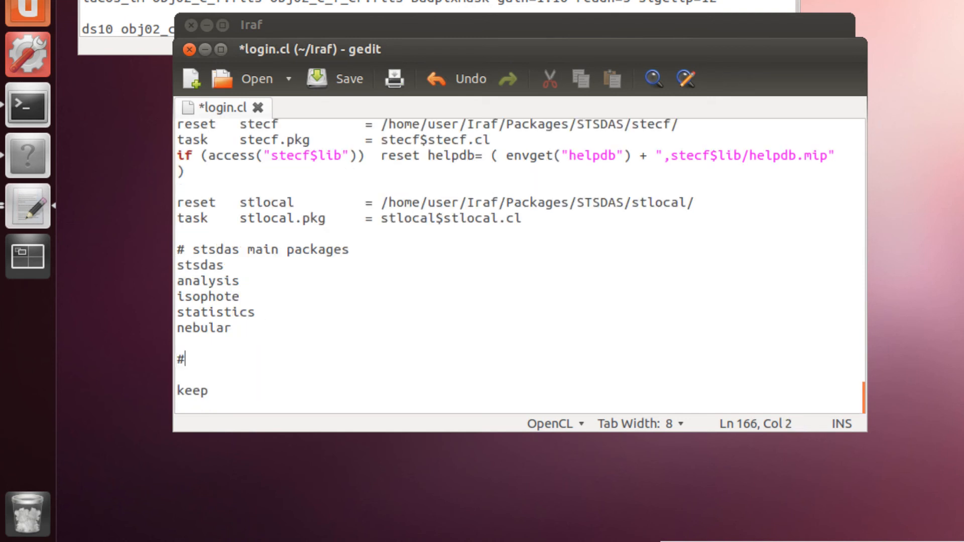
text(LA)
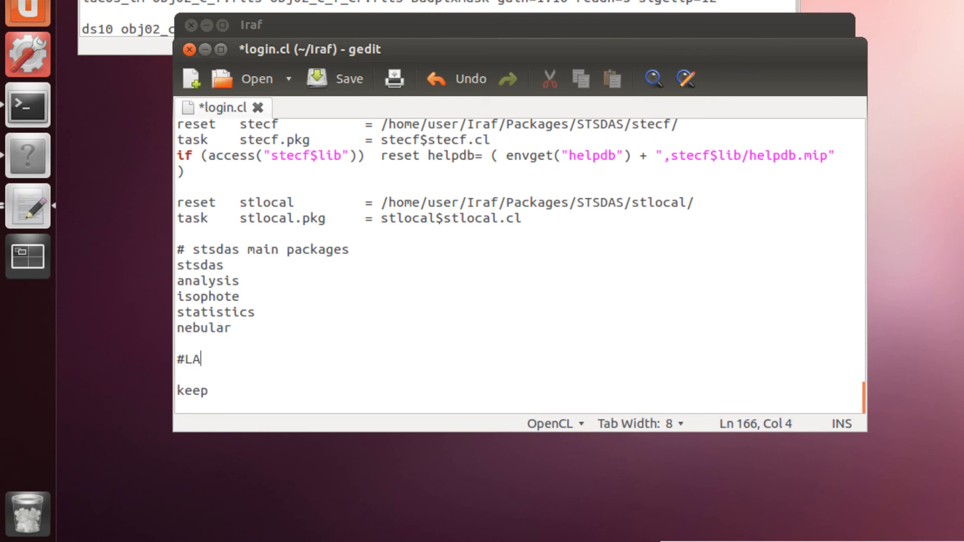
text(COSMIC Packages)
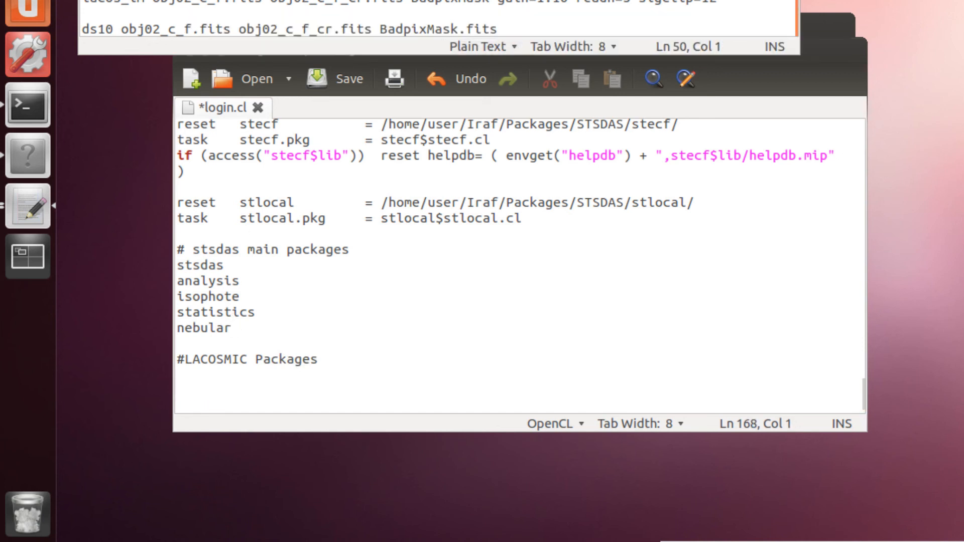
text(task lacos_im=/home/user/Iraf/Packages/LACOS/lacos_im.cl)
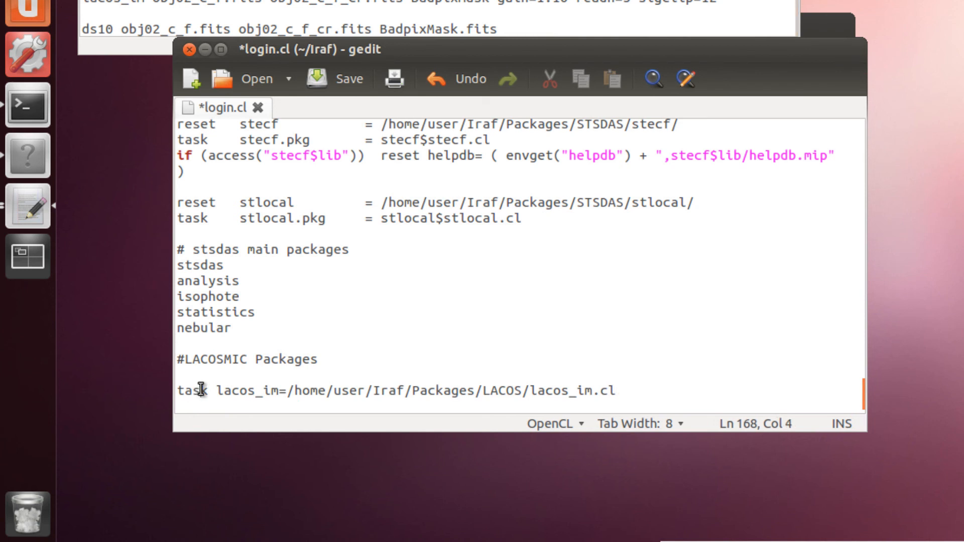
Fix the '=' after lacos_im, check the lacos_im.cl path, and save login.cl.
double_click(192, 390)
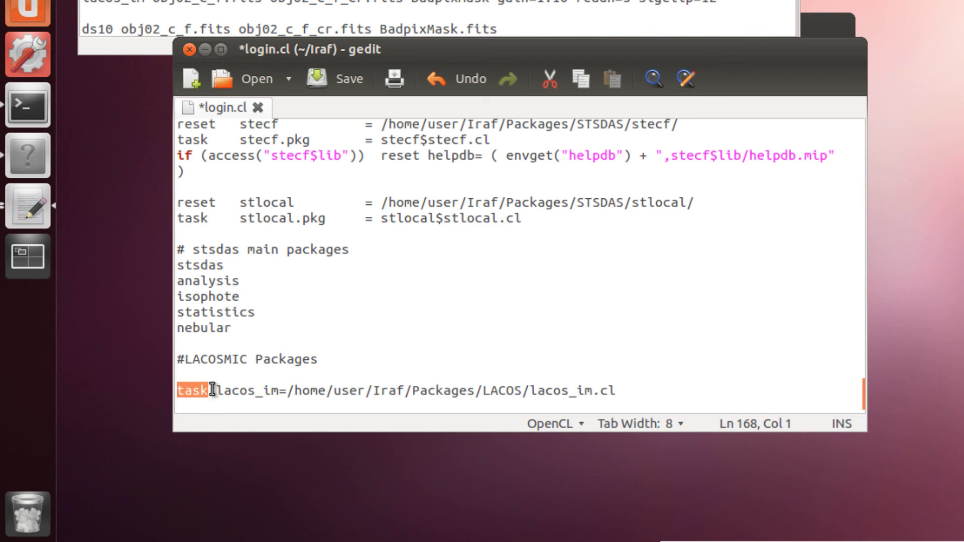
double_click(243, 391)
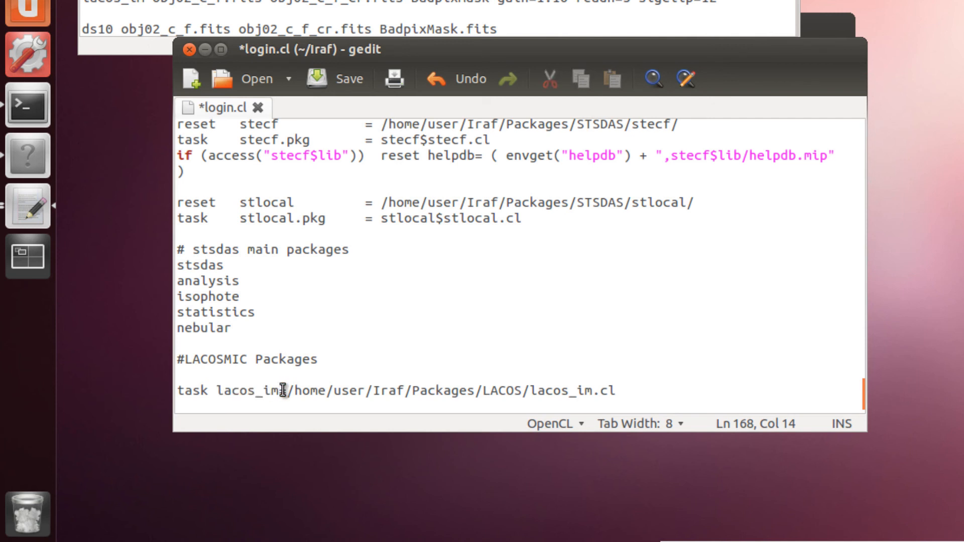
text(=)
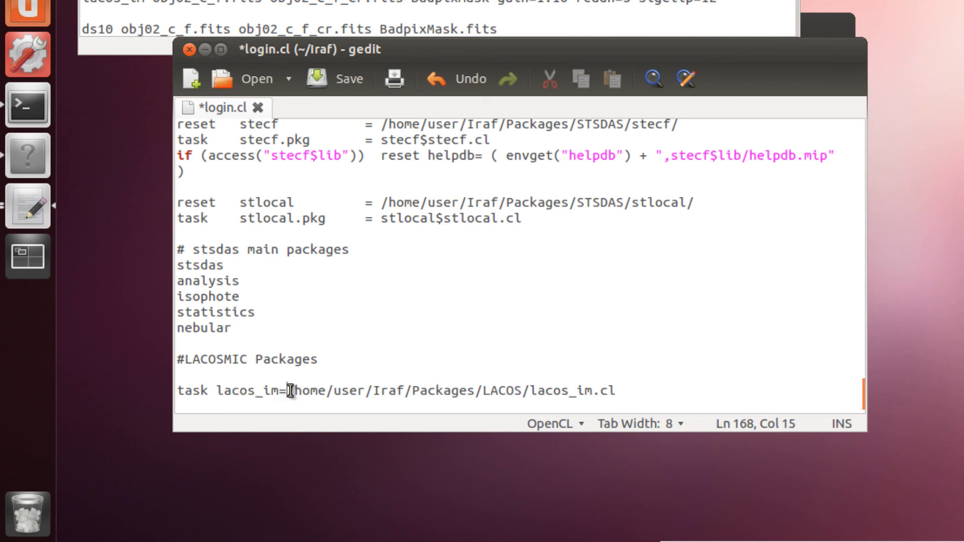
drag(290, 390, 621, 390)
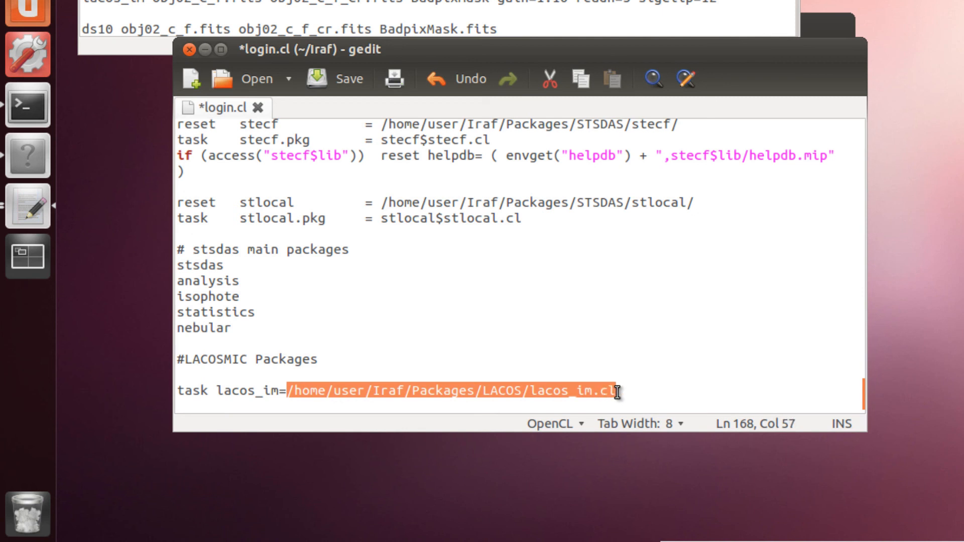
mouse_move(583, 394)
text(keep)
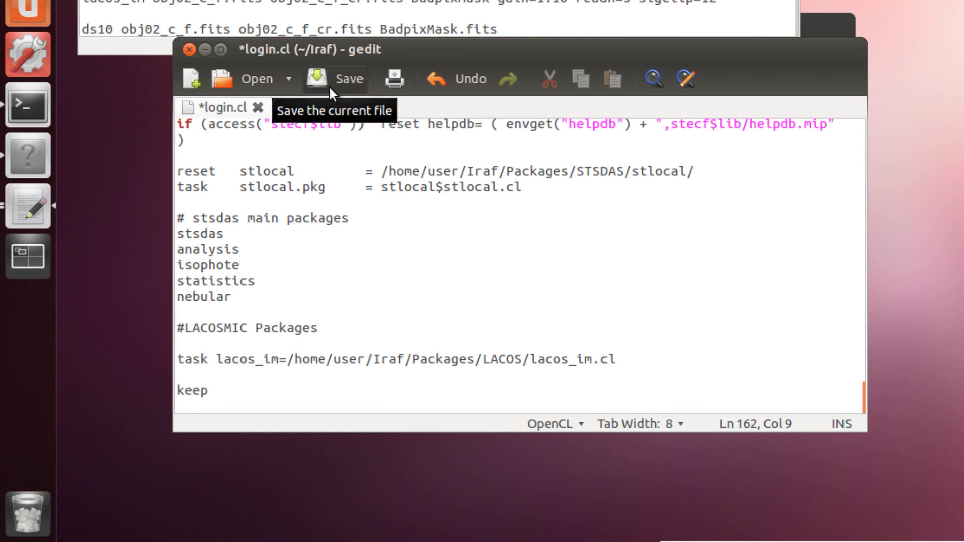
click(315, 78)
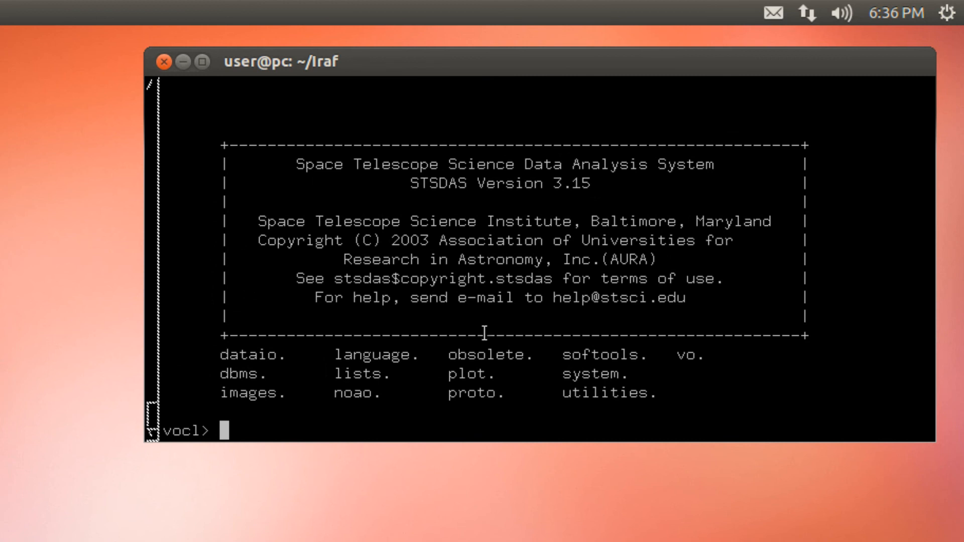
Log out and restart IRAF, then run epar lacos_im to list its parameters.
text(logout)
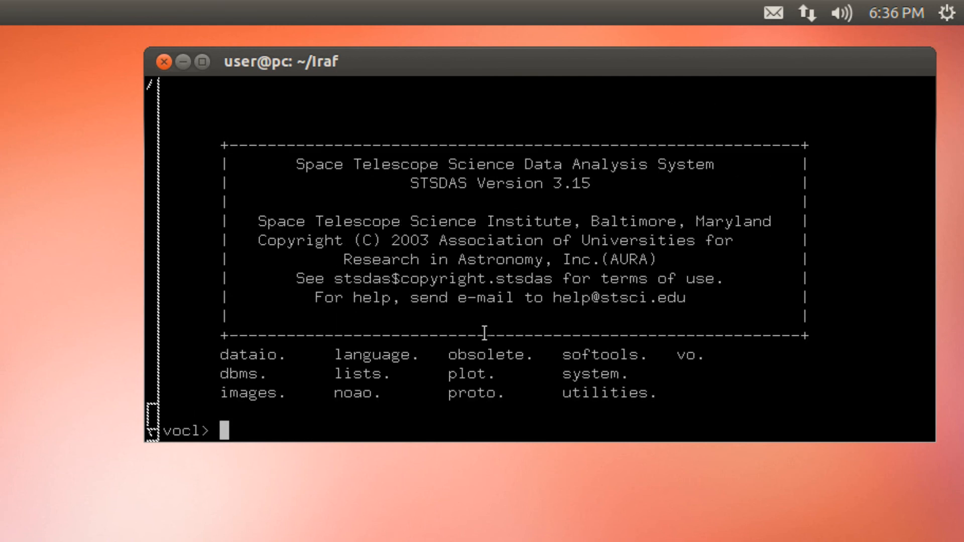
text(epar)
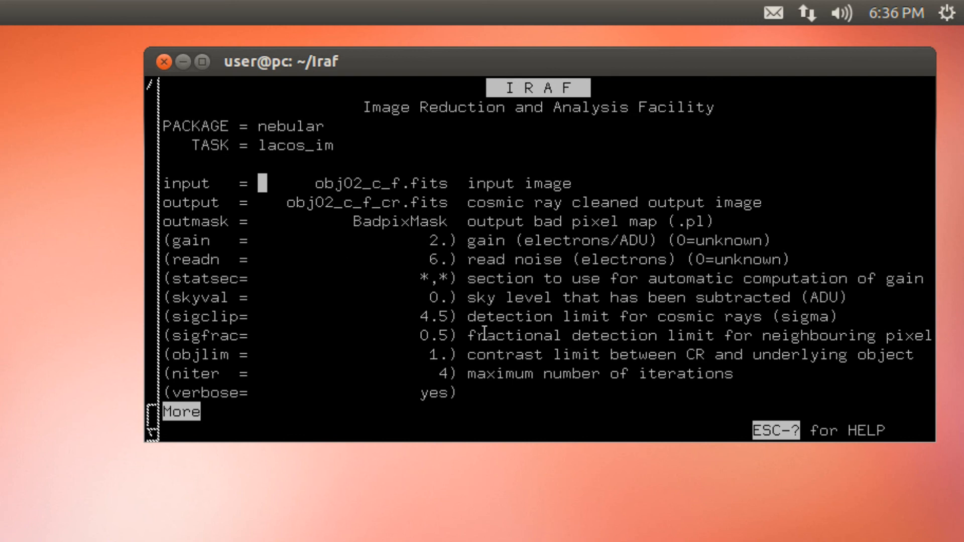
mouse_move(393, 255)
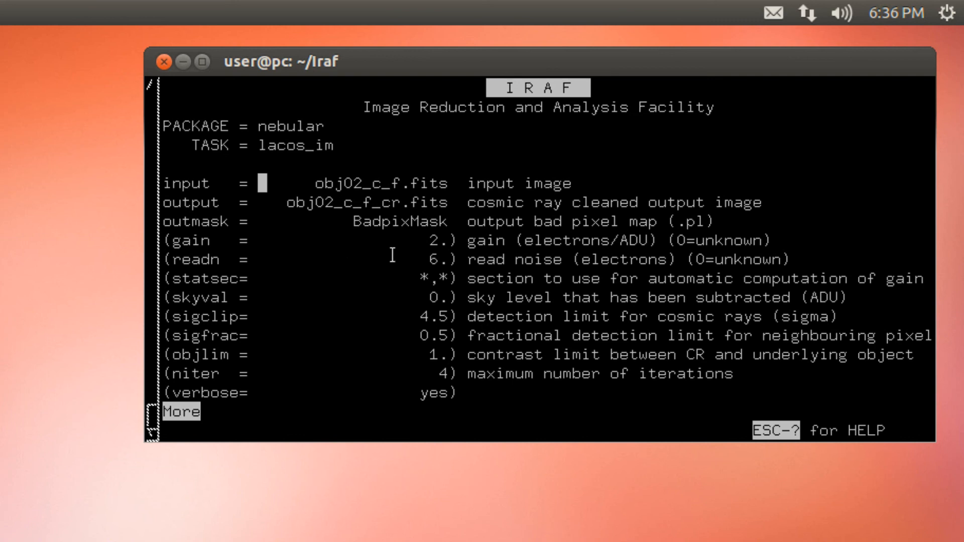